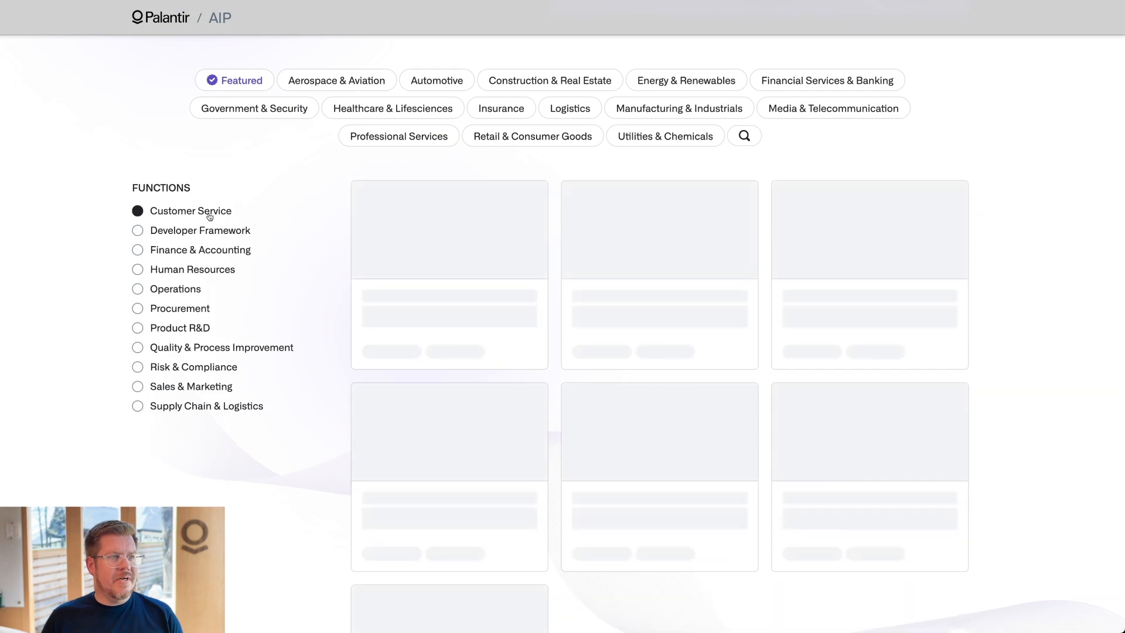
- View the AIP Customer Service Engine card's overview, screenshots and key features, then launch its demo app
{"action": "left_click", "coordinate": [190, 211]}
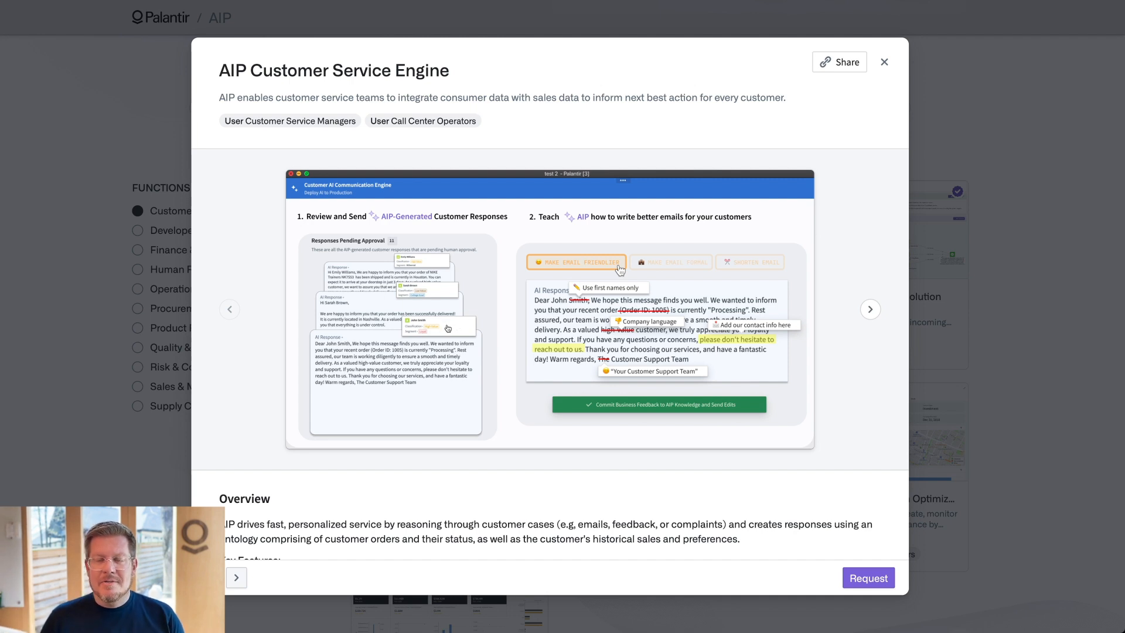
{"action": "mouse_move", "coordinate": [488, 351]}
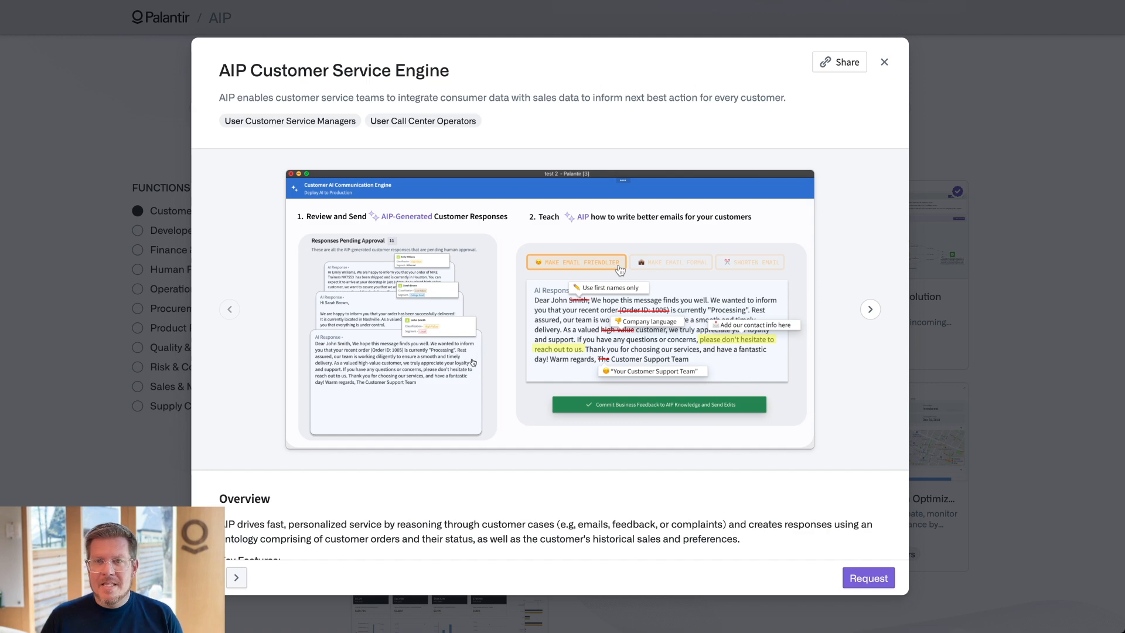
{"action": "scroll", "scroll_direction": "down", "scroll_amount": 3}
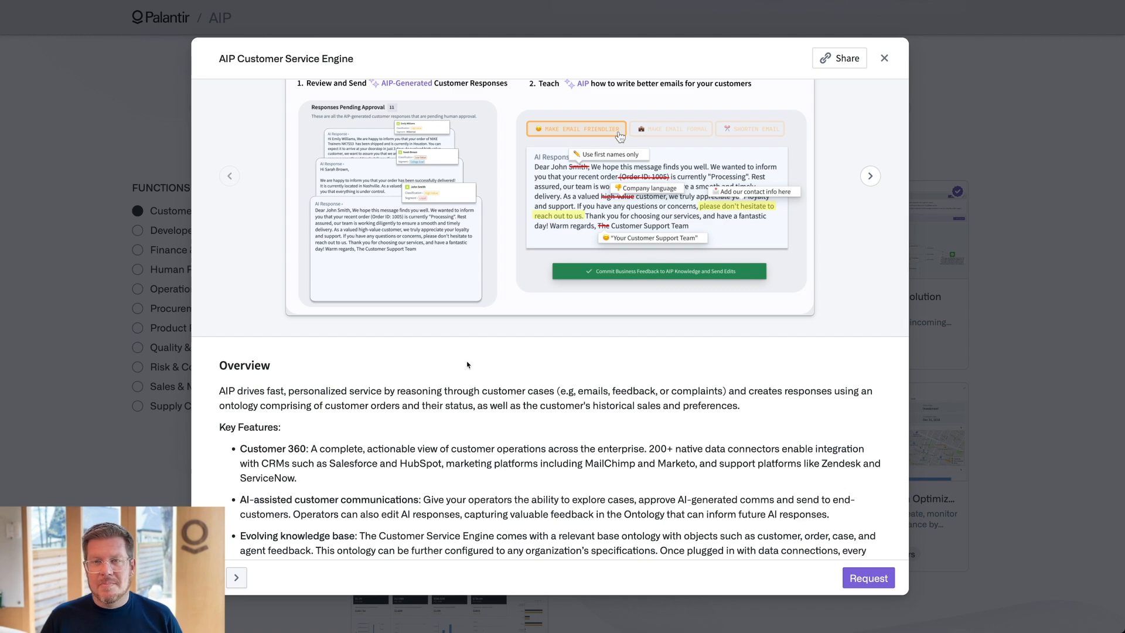
{"action": "mouse_move", "coordinate": [452, 362]}
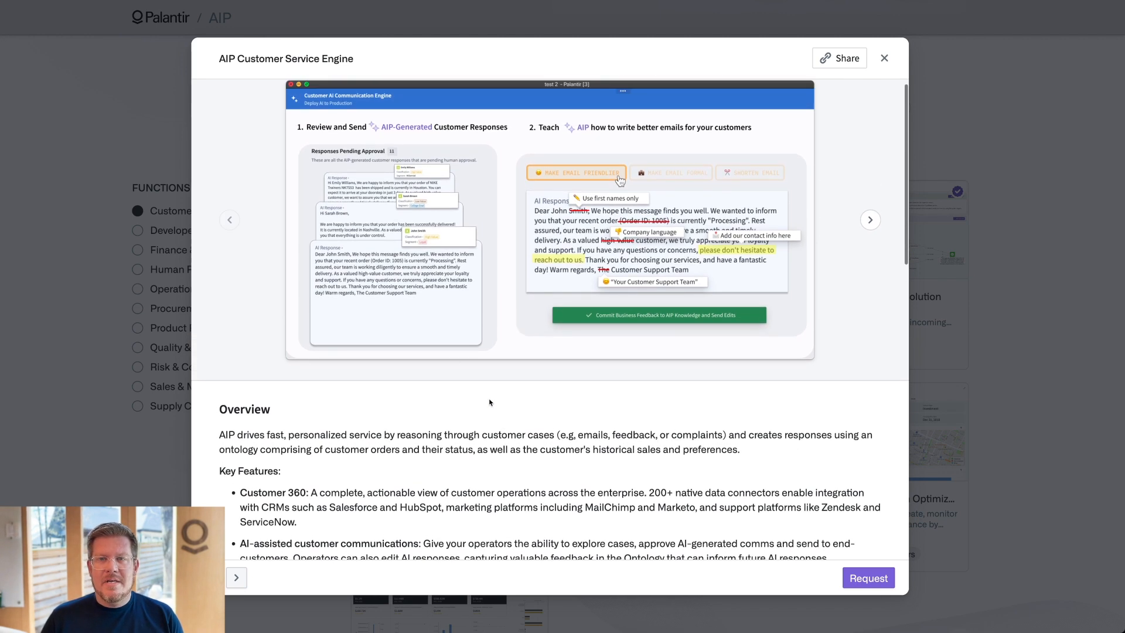
{"action": "left_click", "coordinate": [870, 220]}
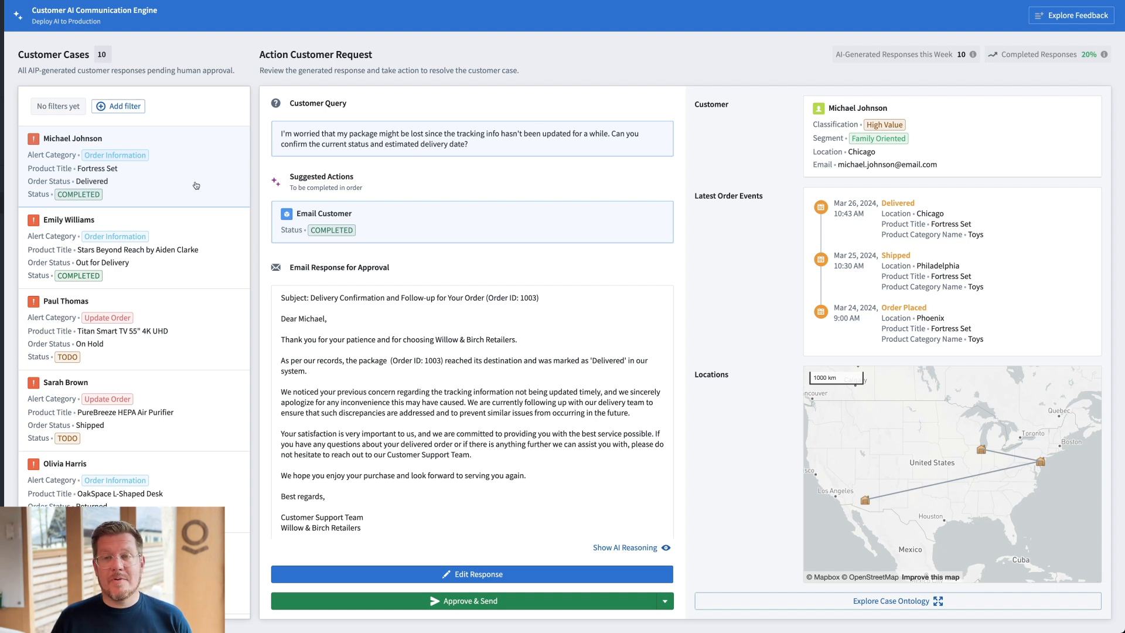
{"action": "mouse_move", "coordinate": [206, 184]}
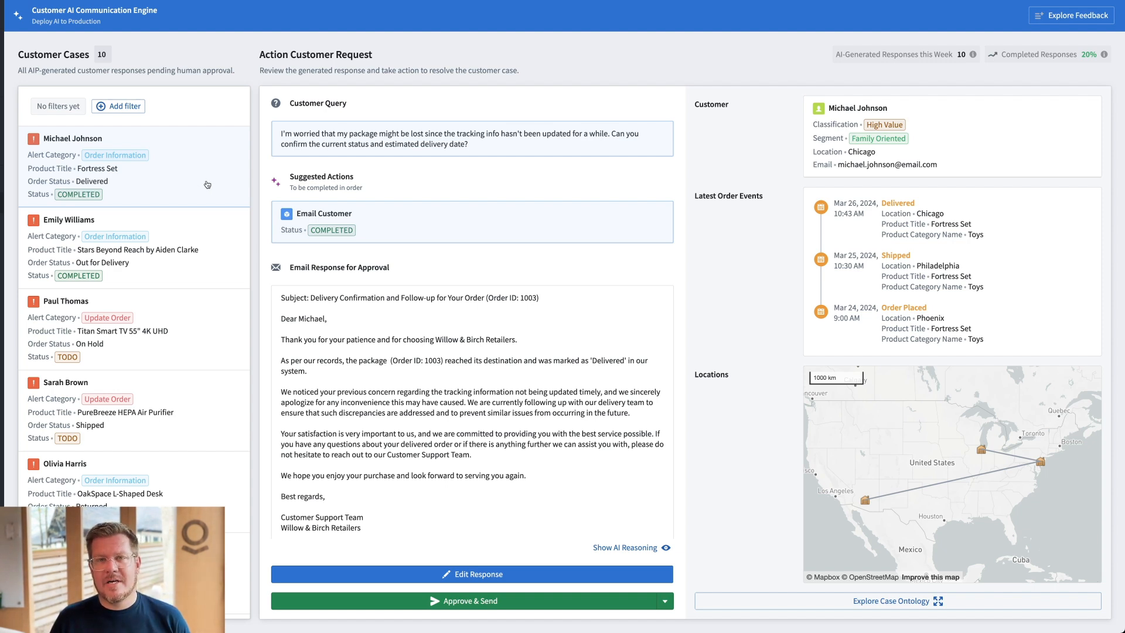
{"action": "mouse_move", "coordinate": [213, 184]}
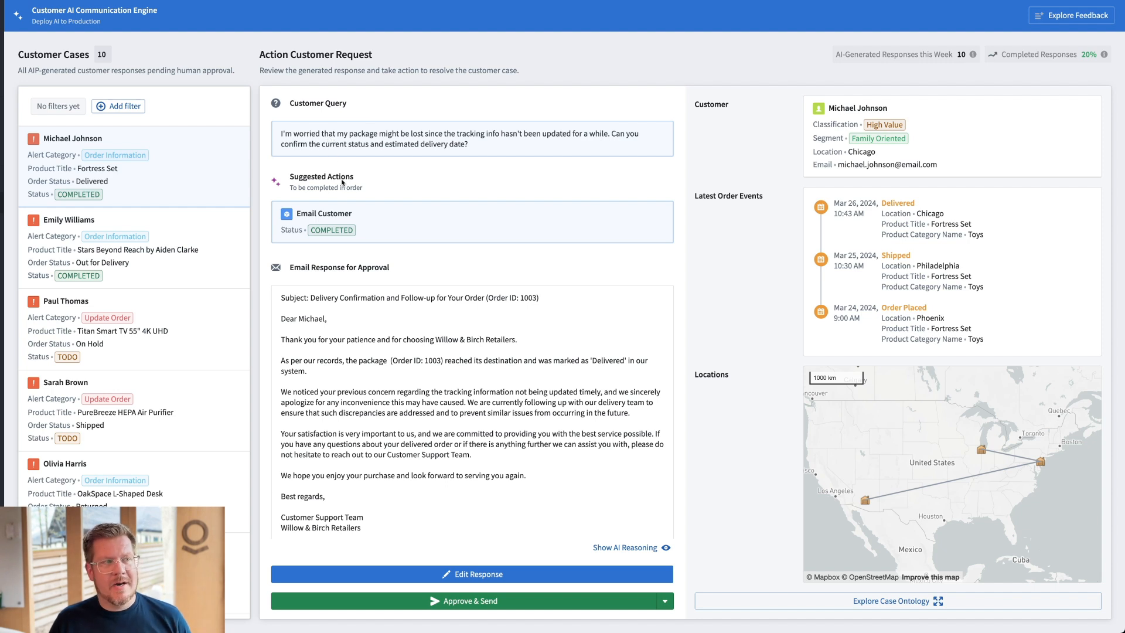
{"action": "mouse_move", "coordinate": [436, 368]}
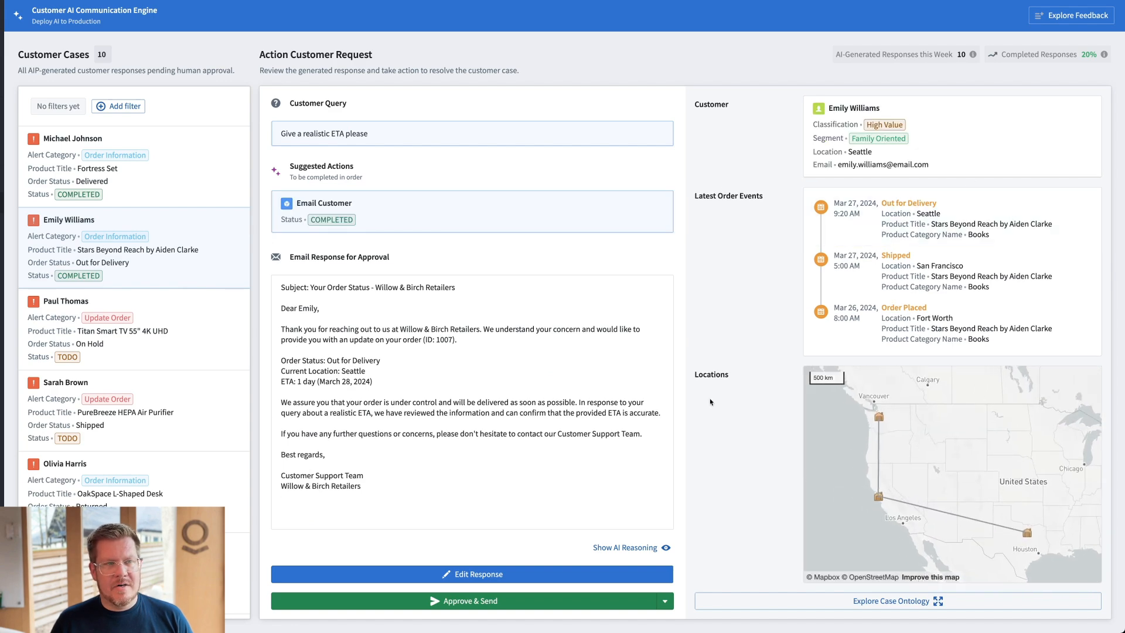
- Explore the case ontology graph linking customer, order 1007, events, alert and AI response, rearranging nodes
{"action": "left_click", "coordinate": [891, 600]}
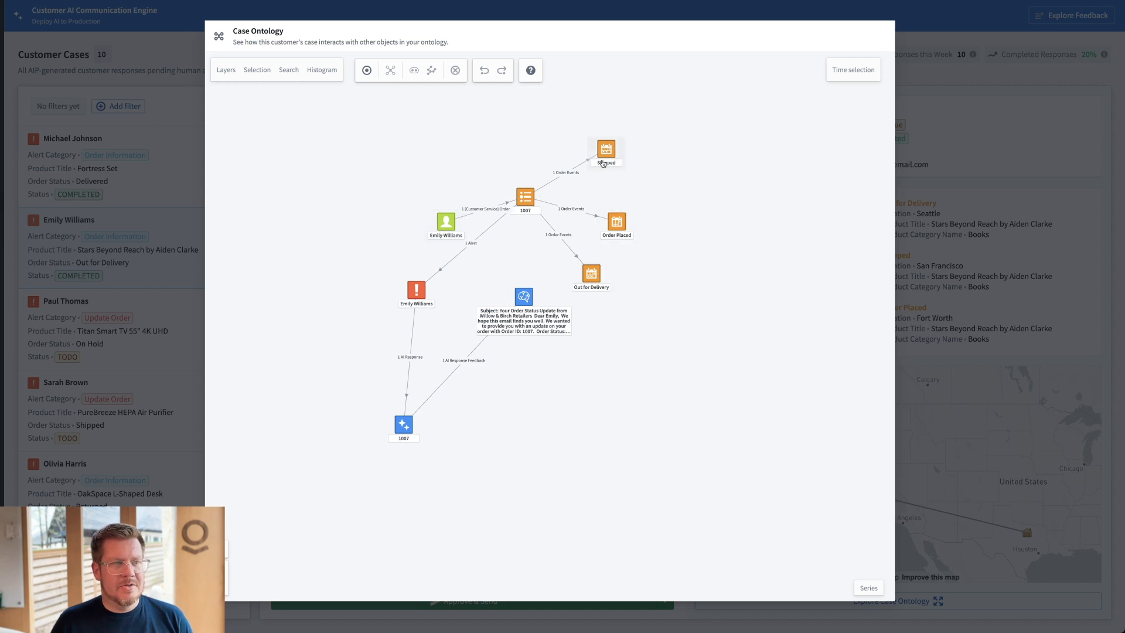
{"action": "left_click_drag", "start_coordinate": [523, 301], "coordinate": [556, 413]}
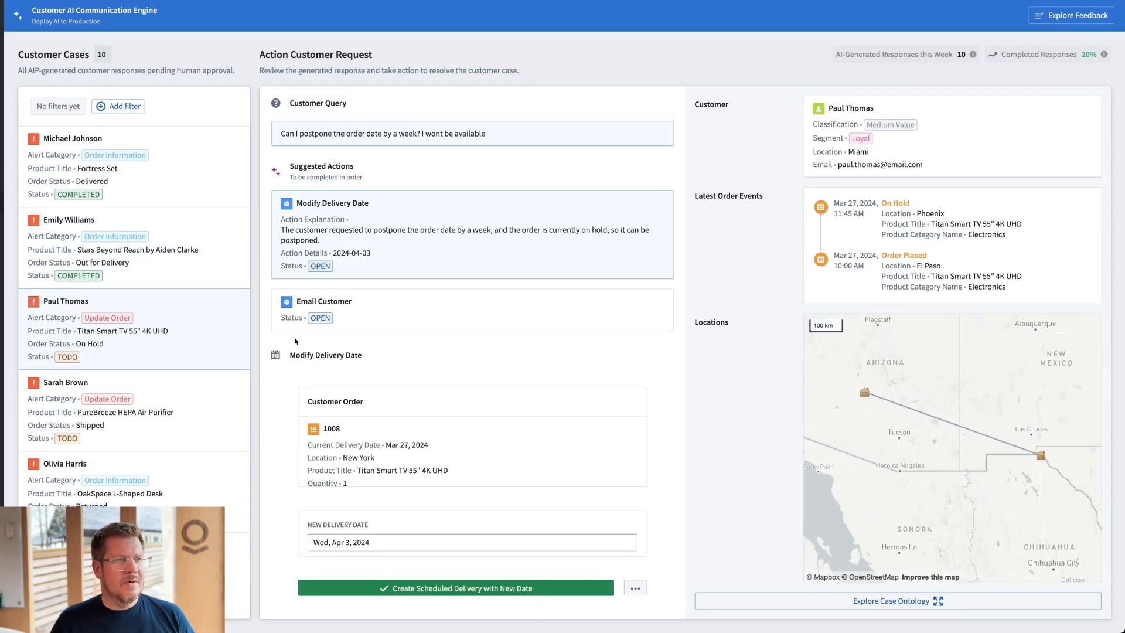
{"action": "mouse_move", "coordinate": [361, 227]}
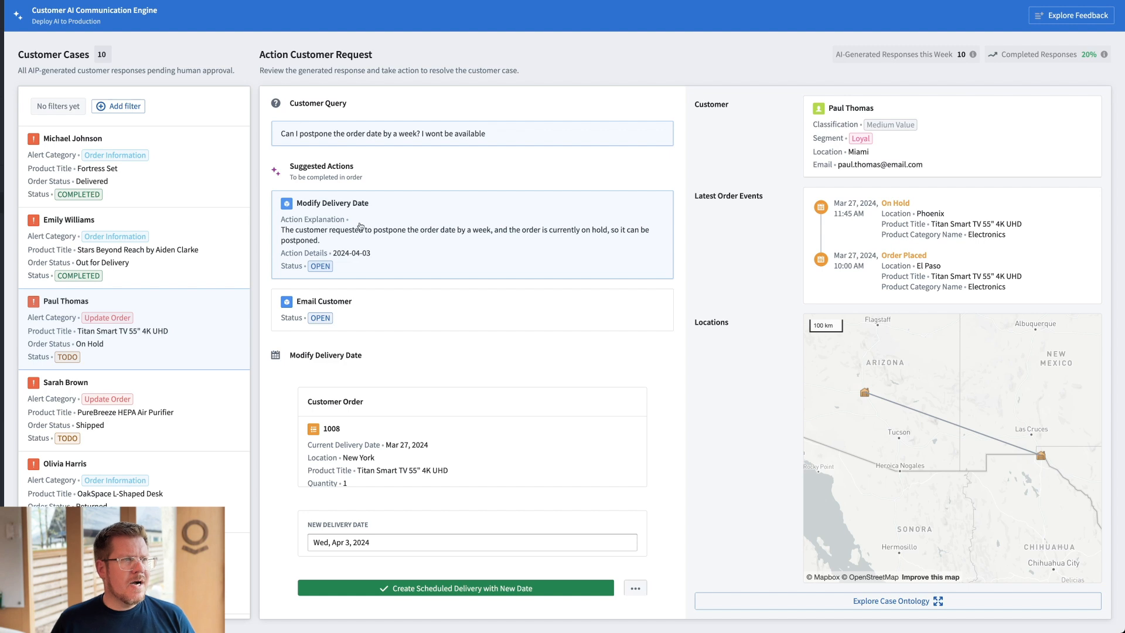
{"action": "mouse_move", "coordinate": [297, 140]}
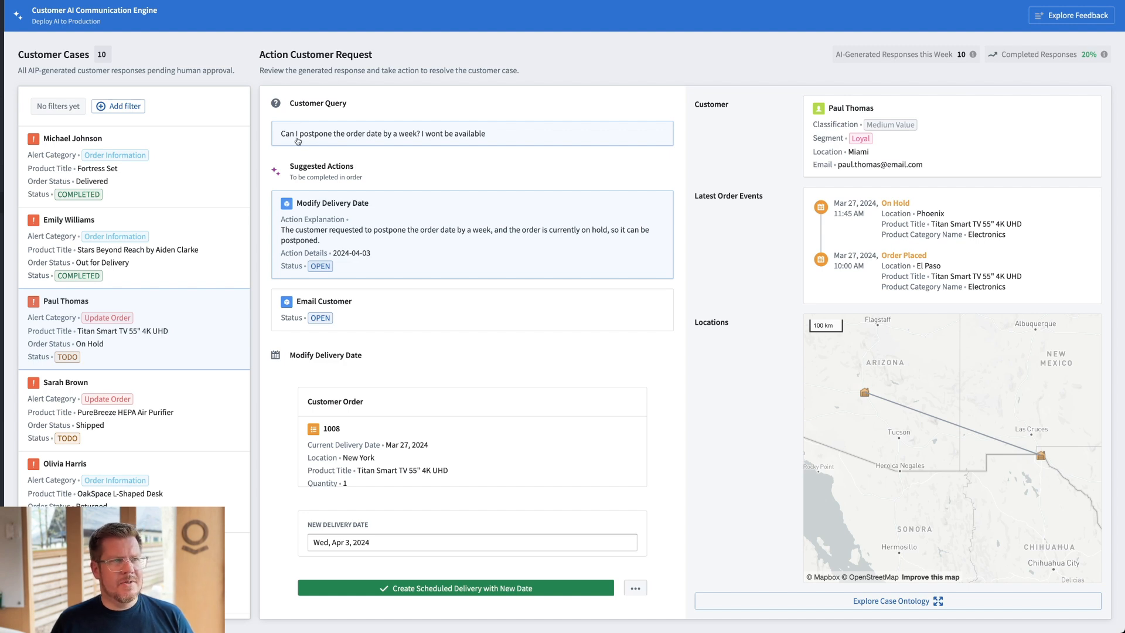
{"action": "mouse_move", "coordinate": [386, 147]}
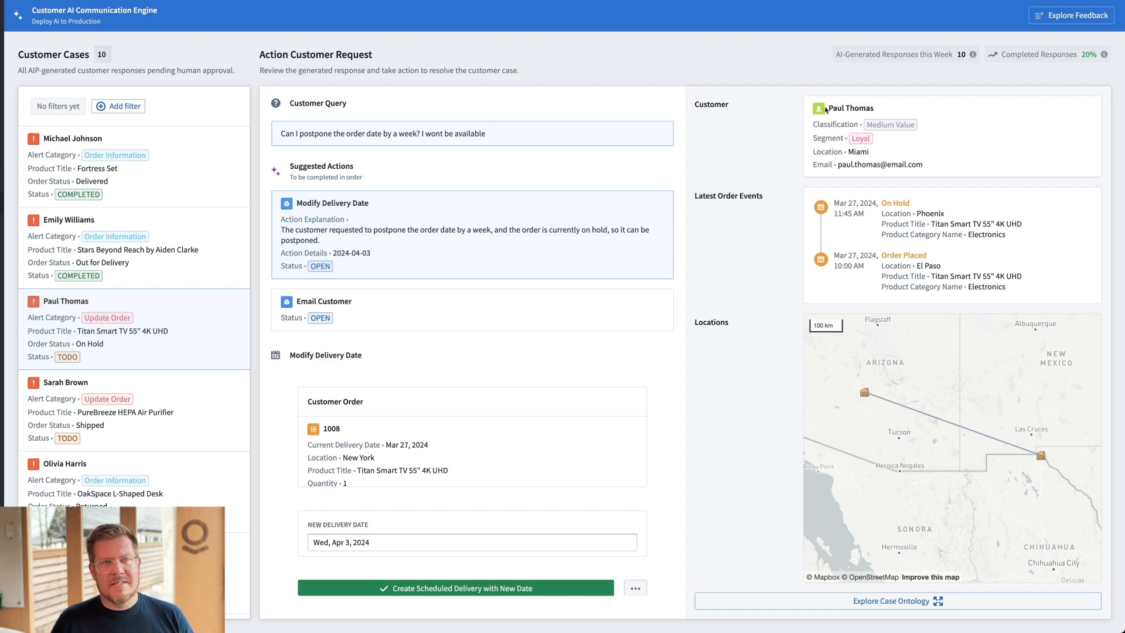
{"action": "mouse_move", "coordinate": [897, 136]}
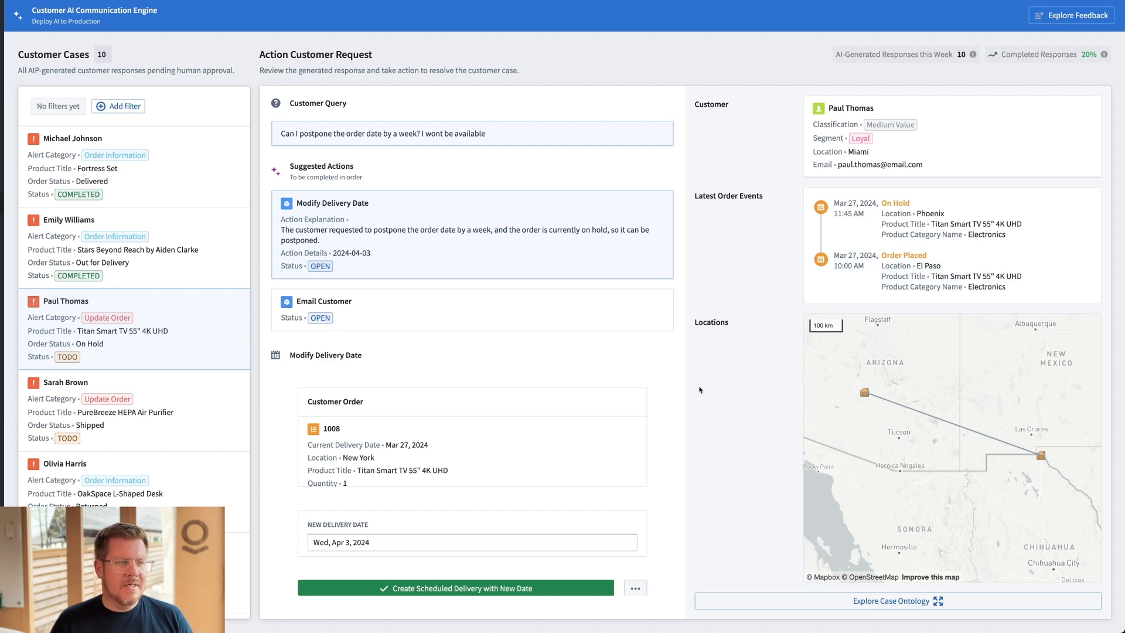
{"action": "mouse_move", "coordinate": [375, 265]}
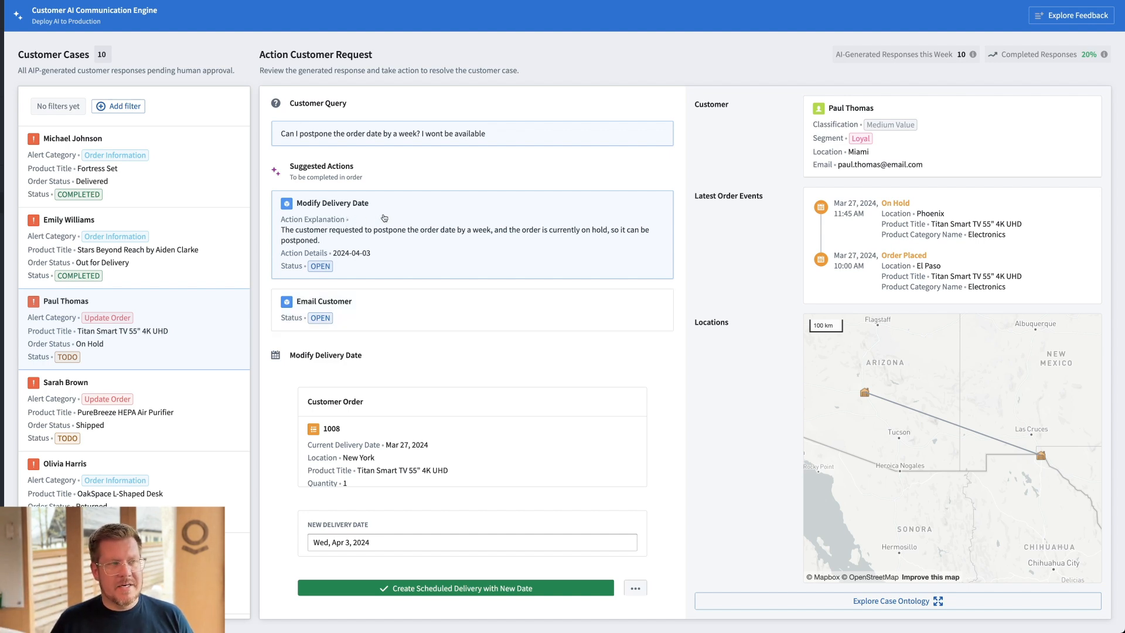
{"action": "mouse_move", "coordinate": [355, 440]}
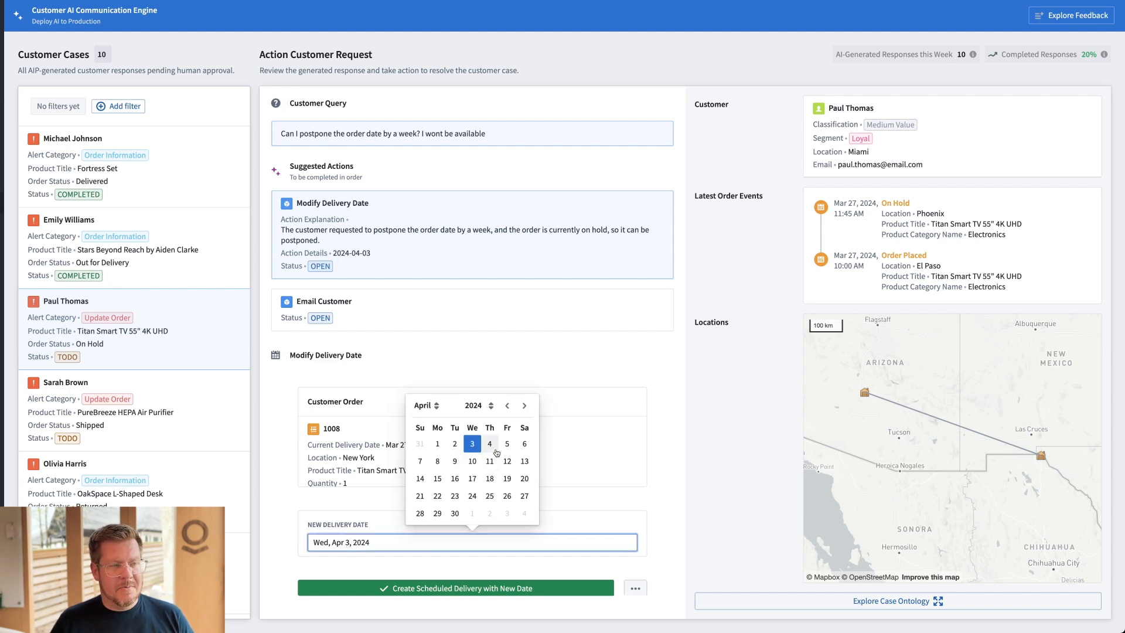
{"action": "mouse_move", "coordinate": [699, 493]}
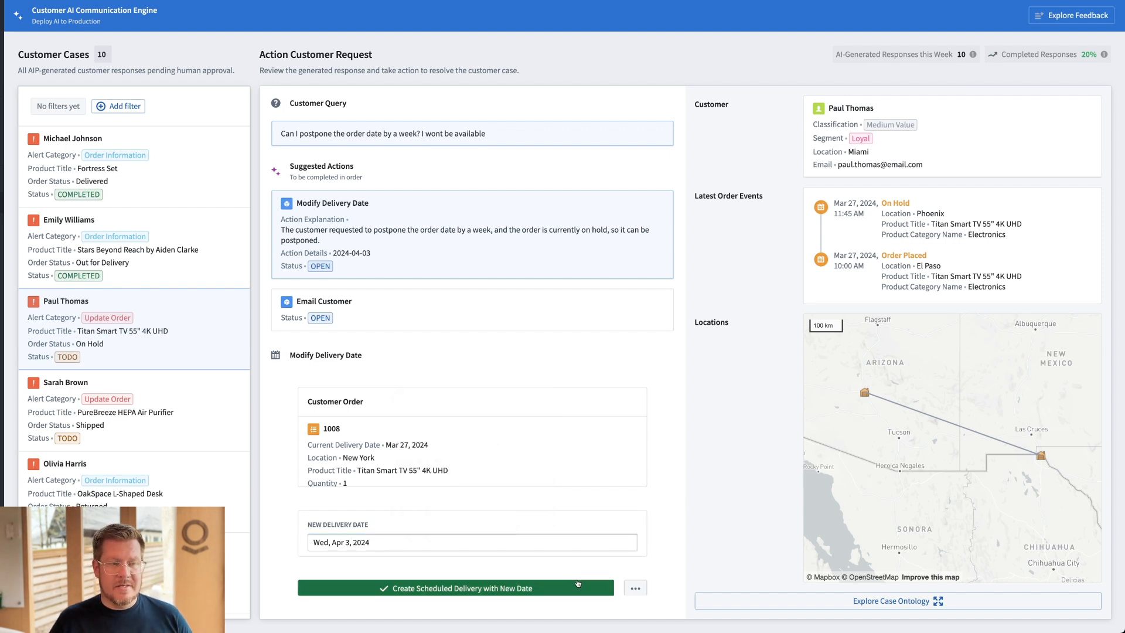
{"action": "left_click", "coordinate": [458, 588]}
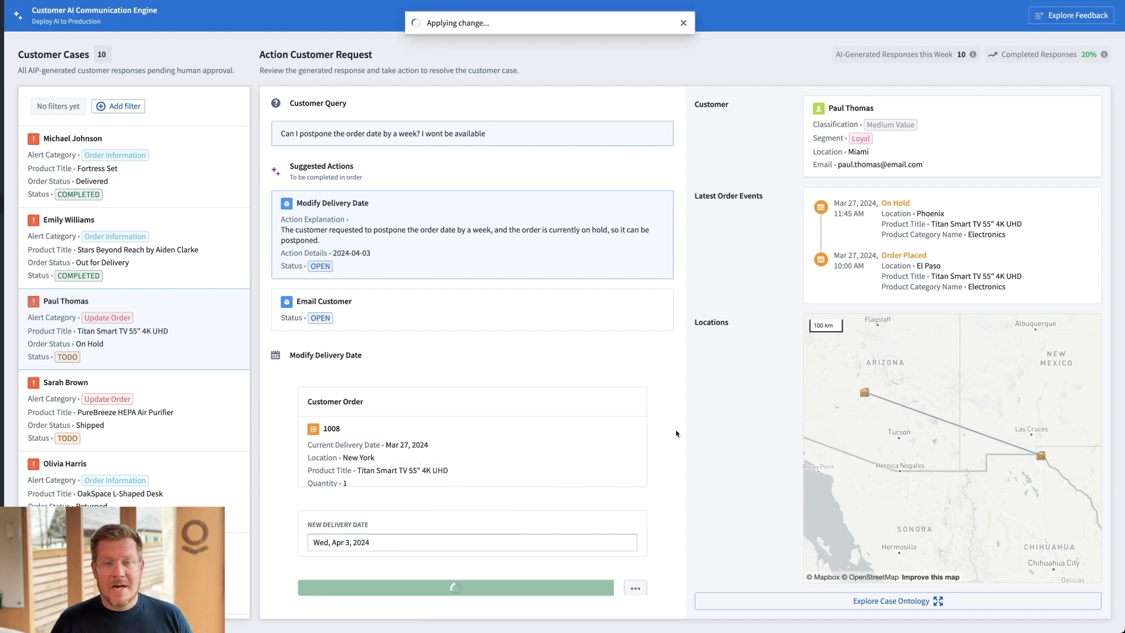
{"action": "left_click", "coordinate": [456, 588]}
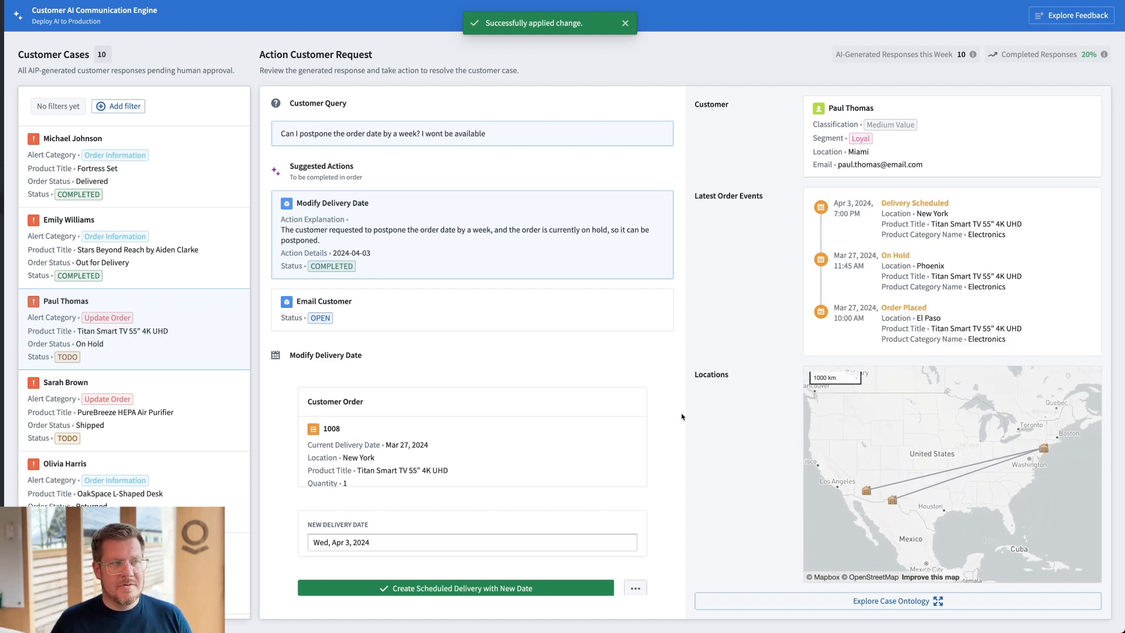
{"action": "mouse_move", "coordinate": [675, 281]}
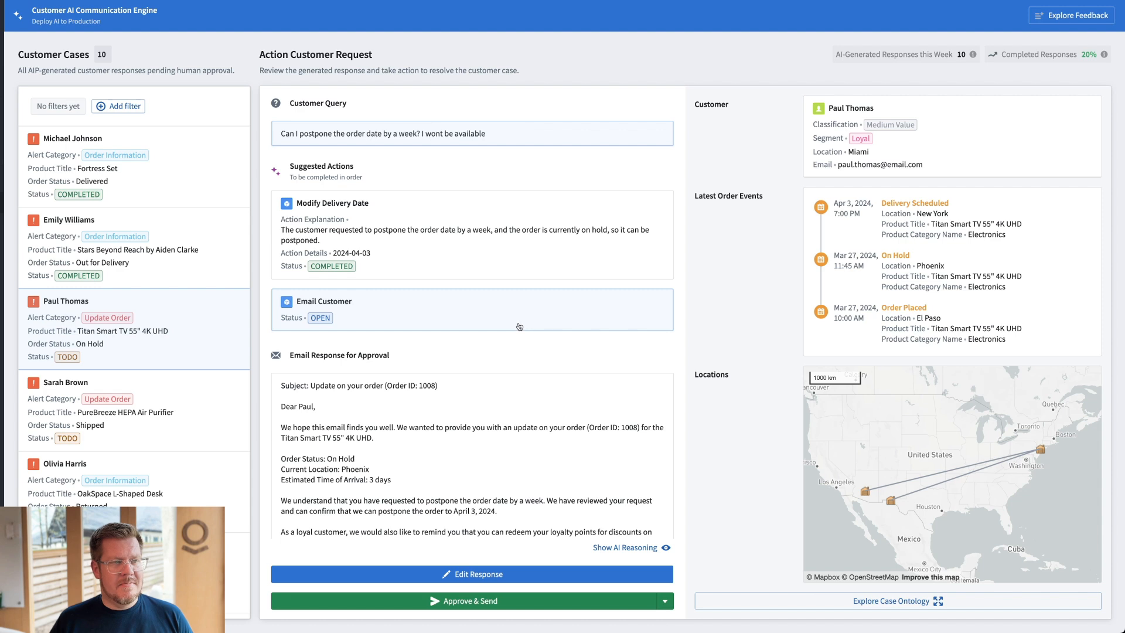
{"action": "mouse_move", "coordinate": [493, 342]}
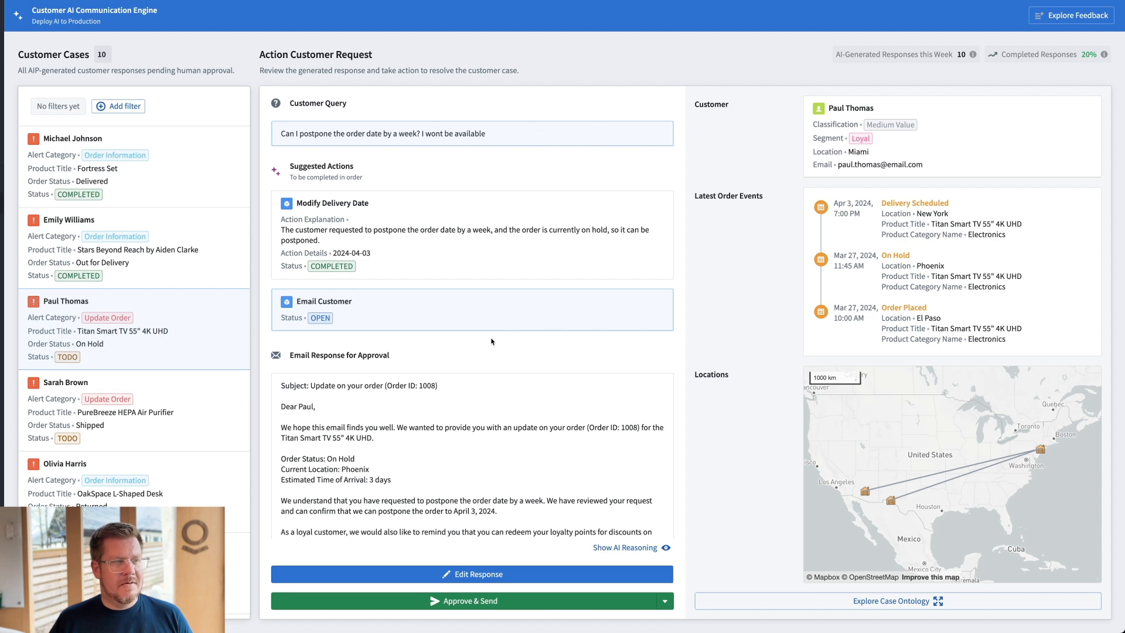
{"action": "mouse_move", "coordinate": [482, 340]}
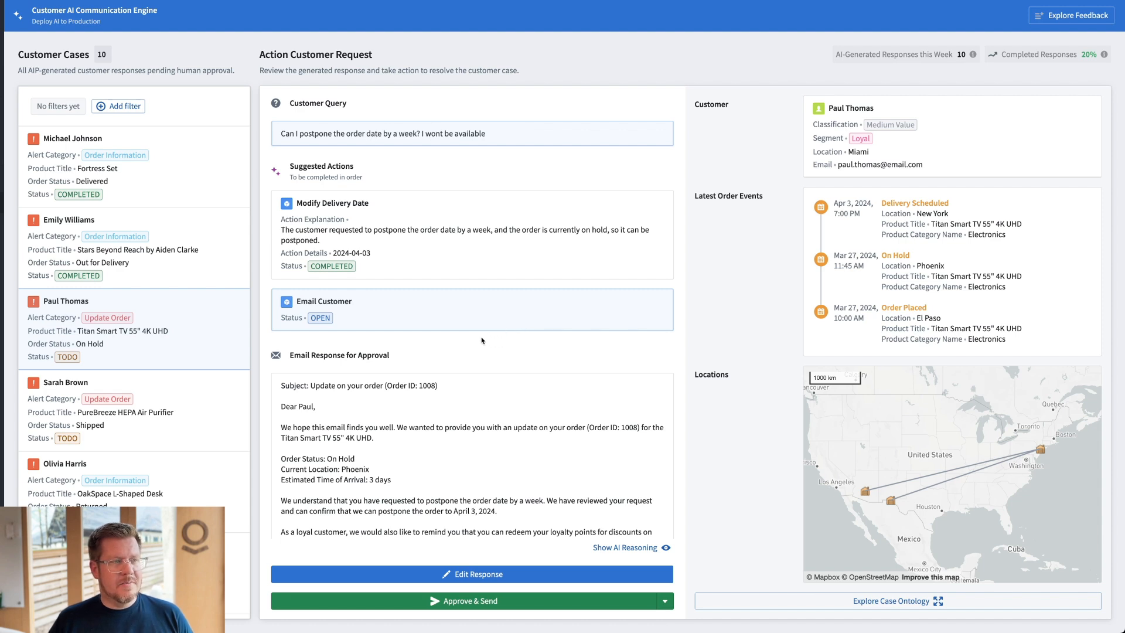
{"action": "mouse_move", "coordinate": [303, 316]}
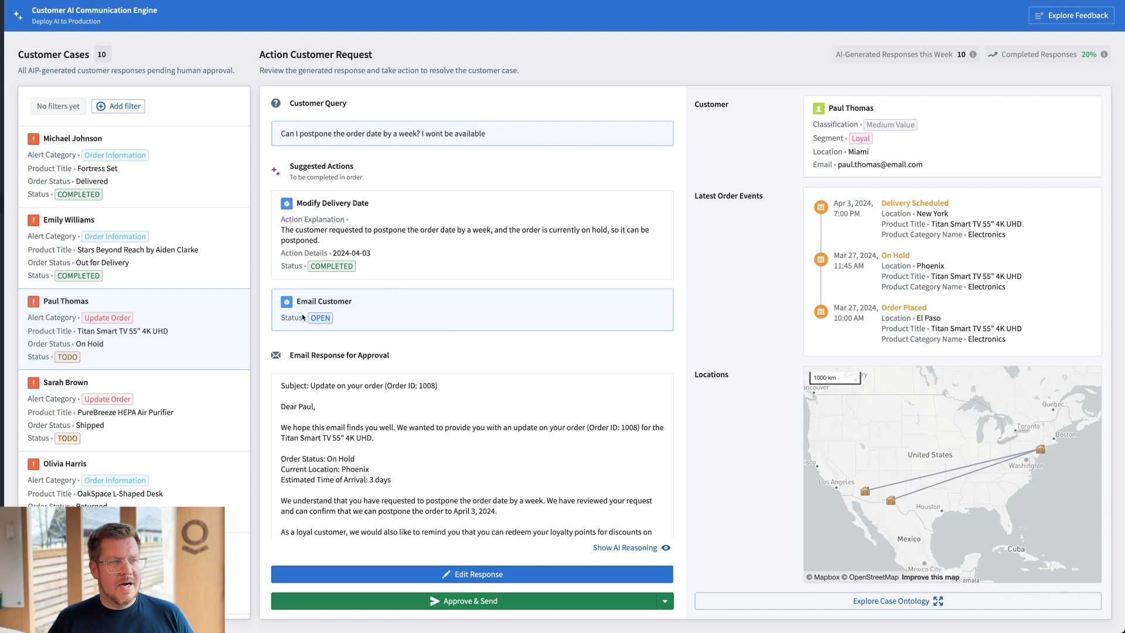
{"action": "mouse_move", "coordinate": [404, 475]}
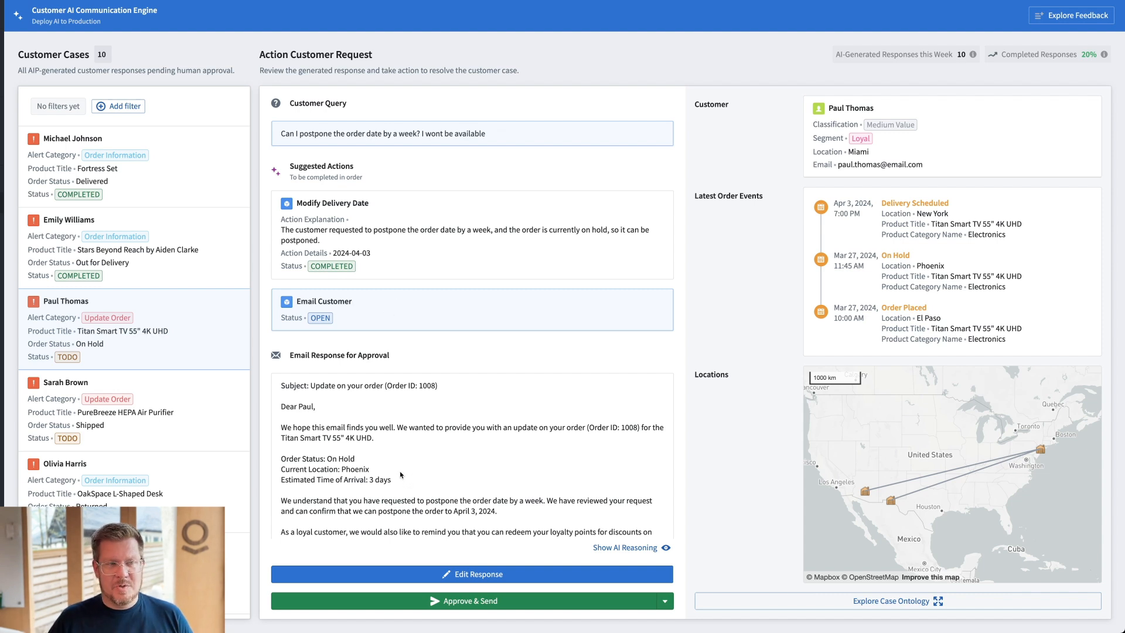
{"action": "mouse_move", "coordinate": [528, 604]}
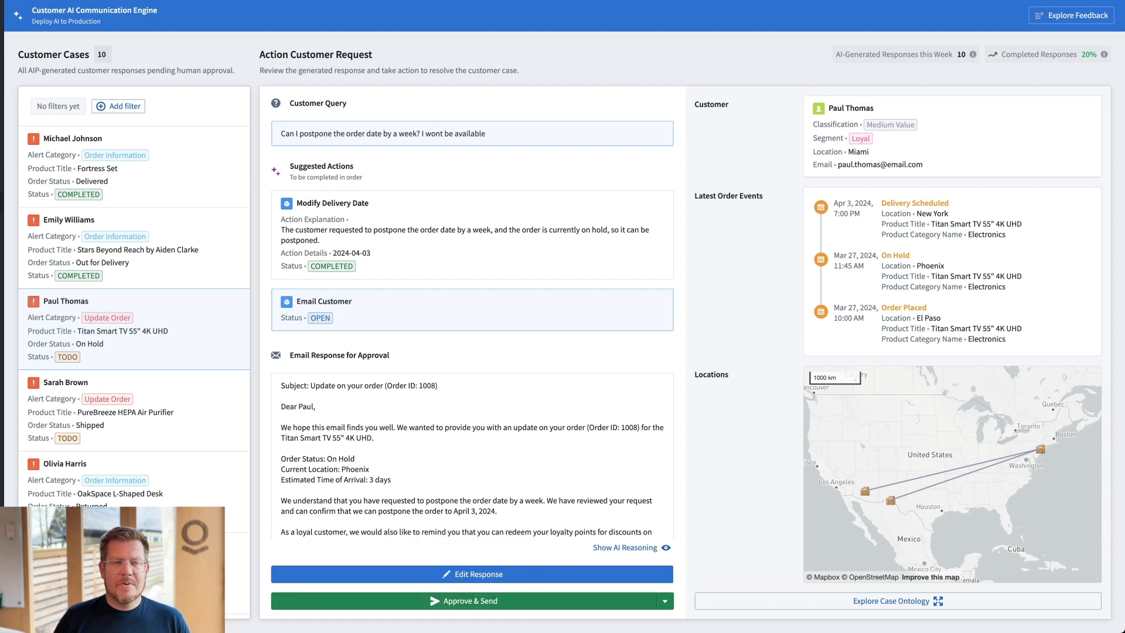
{"action": "mouse_move", "coordinate": [459, 269]}
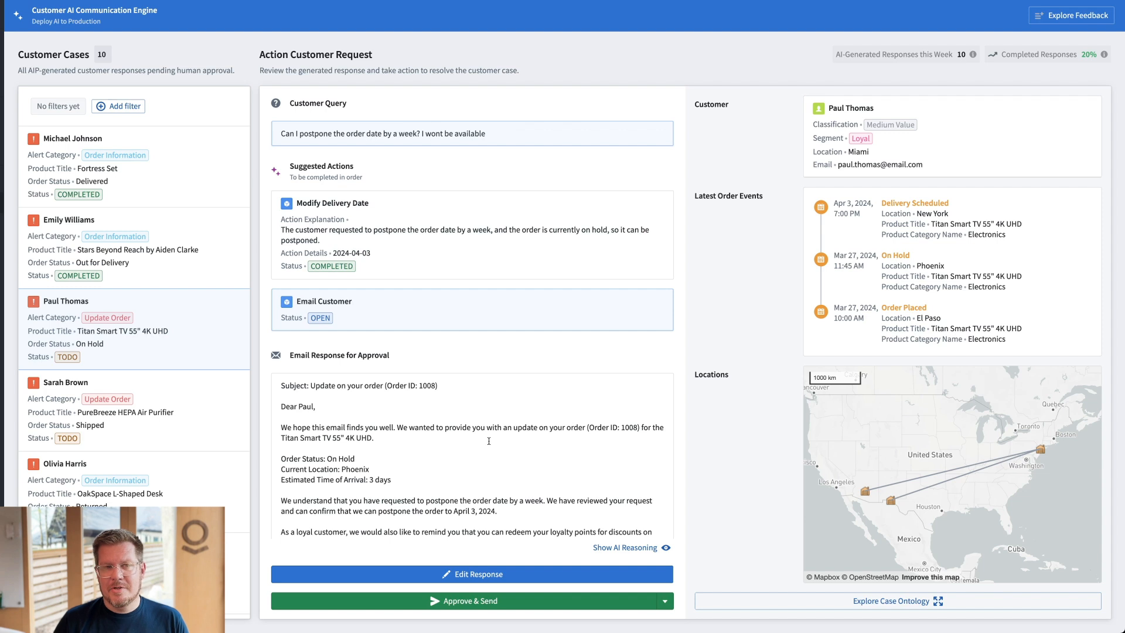
{"action": "mouse_move", "coordinate": [487, 450]}
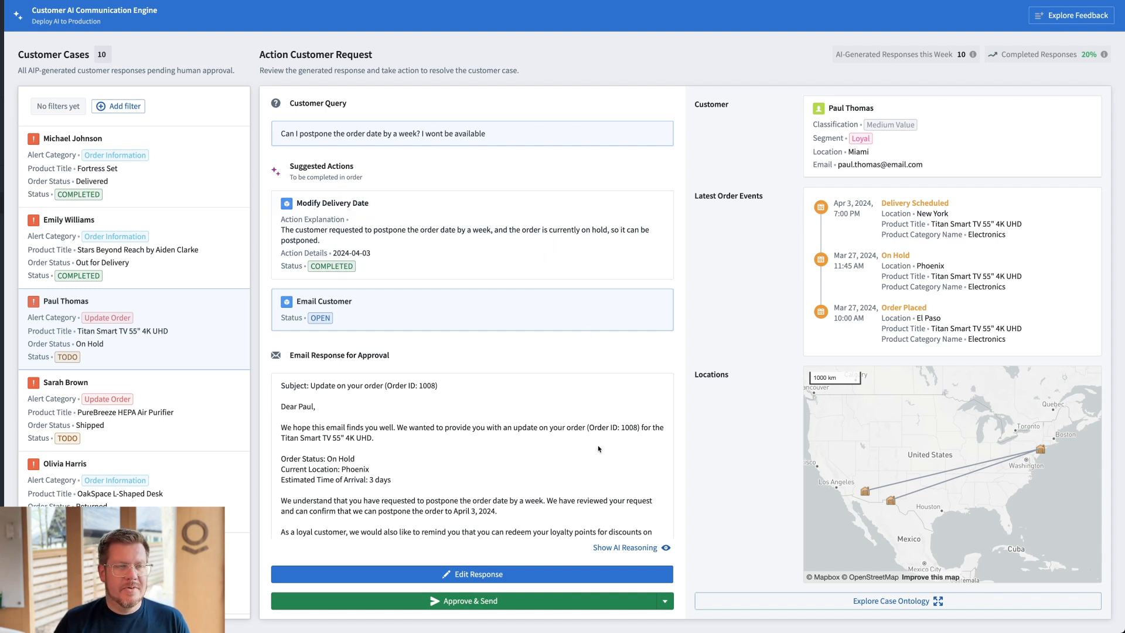
{"action": "left_click", "coordinate": [626, 547]}
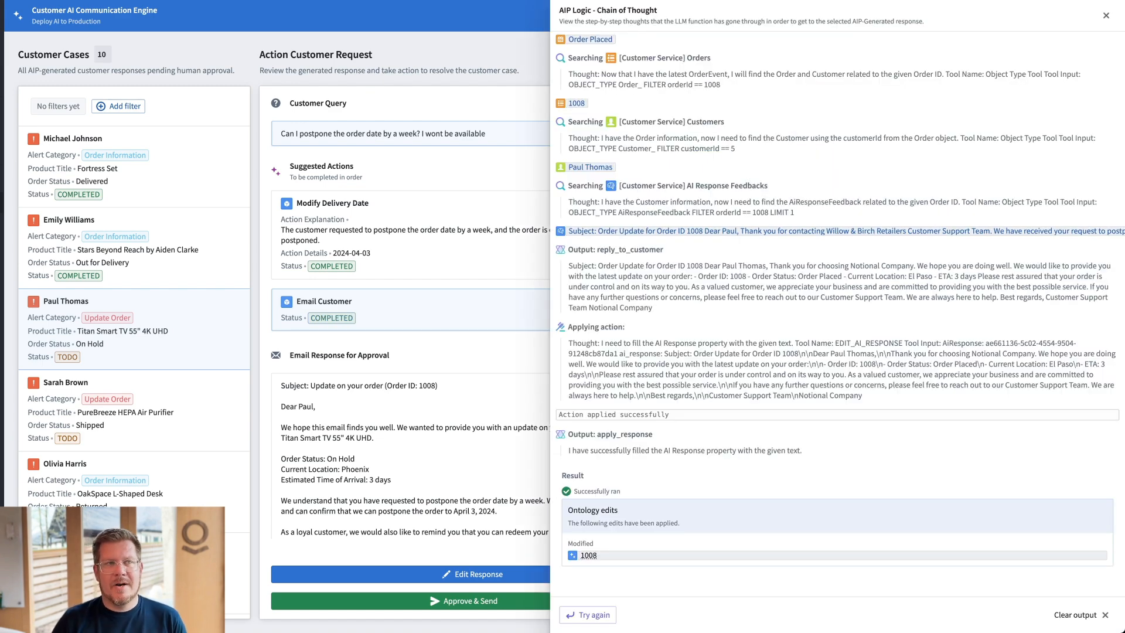
{"action": "mouse_move", "coordinate": [712, 115]}
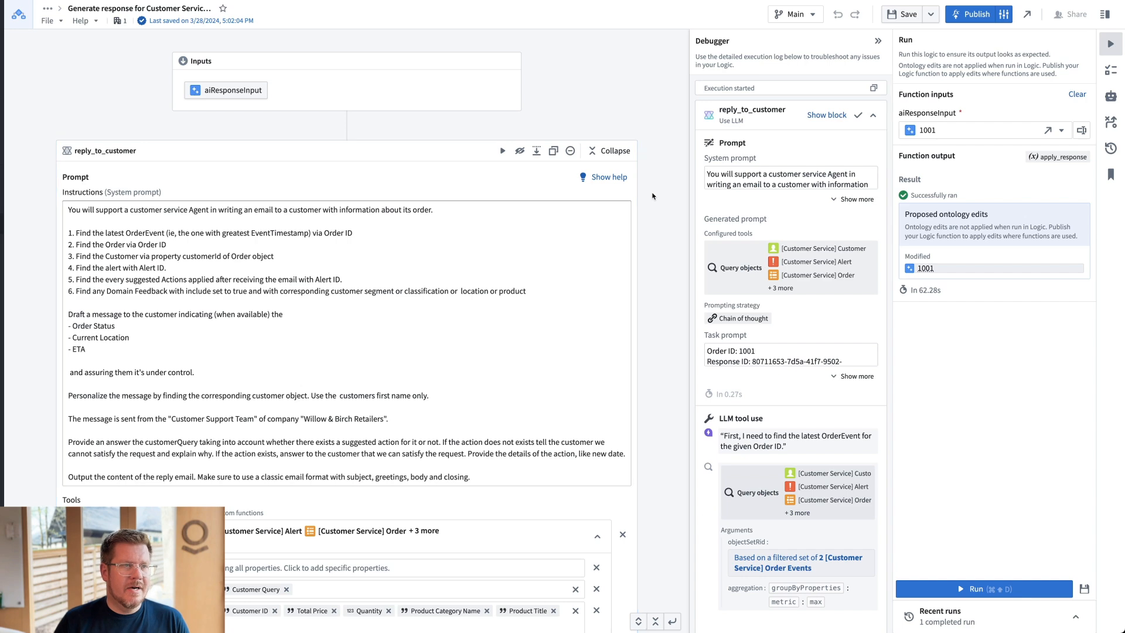
{"action": "left_click", "coordinate": [498, 61]}
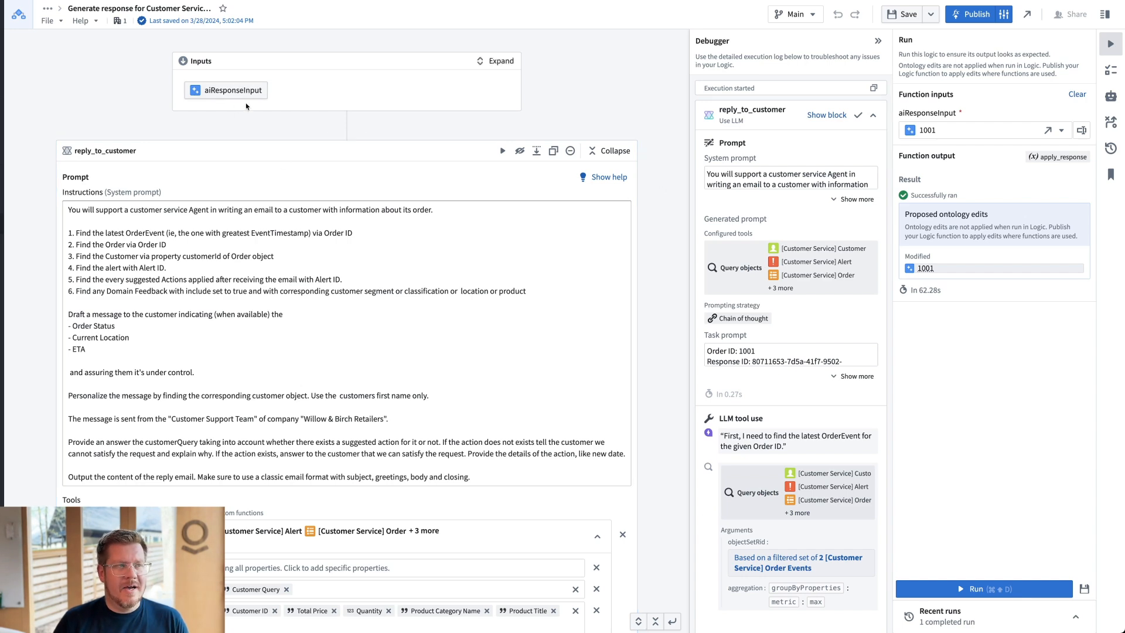
{"action": "scroll", "scroll_direction": "down", "scroll_amount": 3}
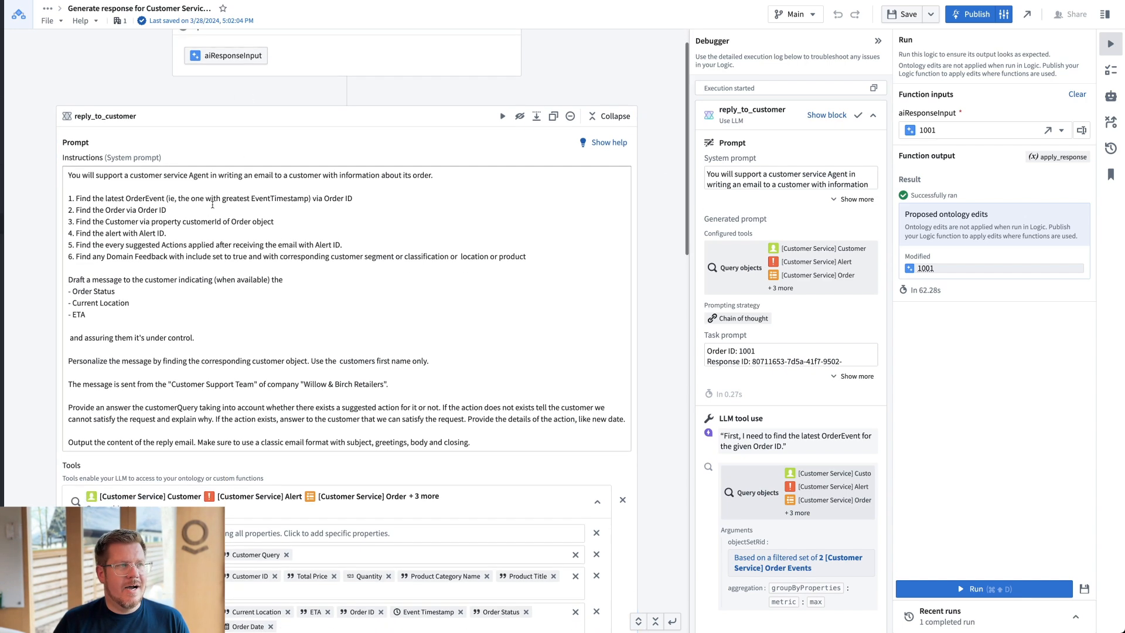
{"action": "scroll", "scroll_direction": "down", "scroll_amount": 3}
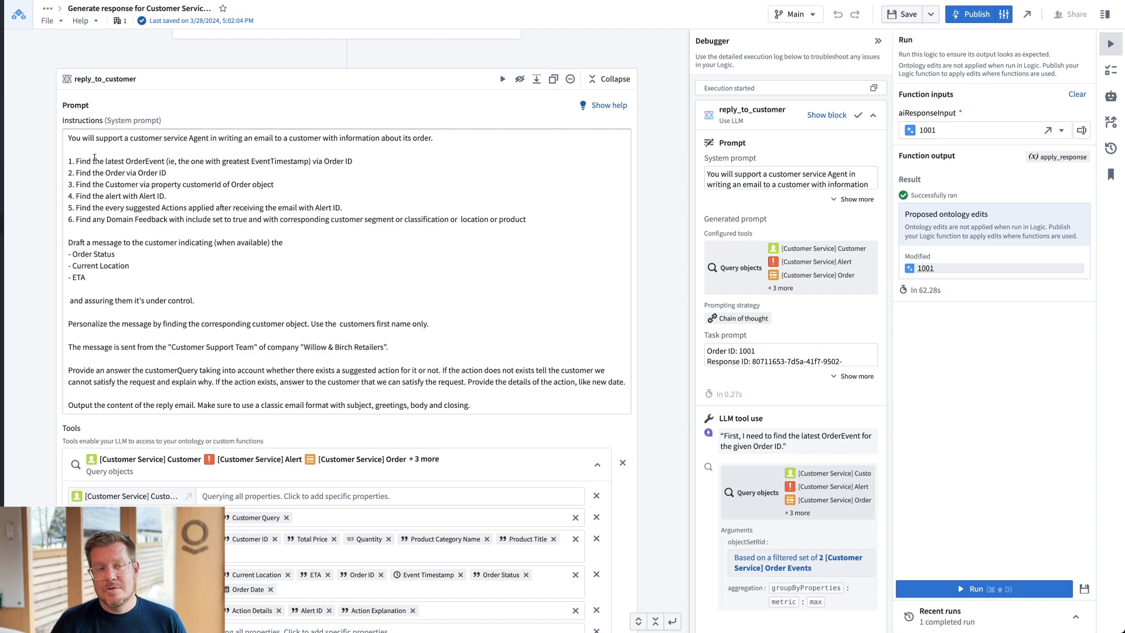
{"action": "scroll", "scroll_direction": "down", "scroll_amount": 3}
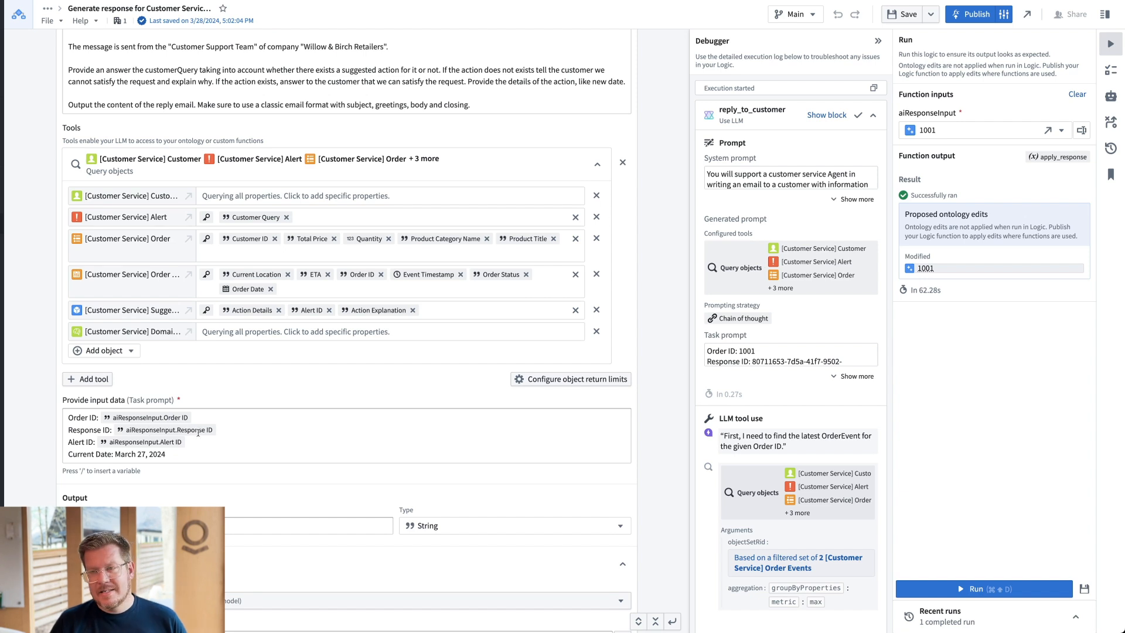
{"action": "scroll", "scroll_direction": "down", "scroll_amount": 3}
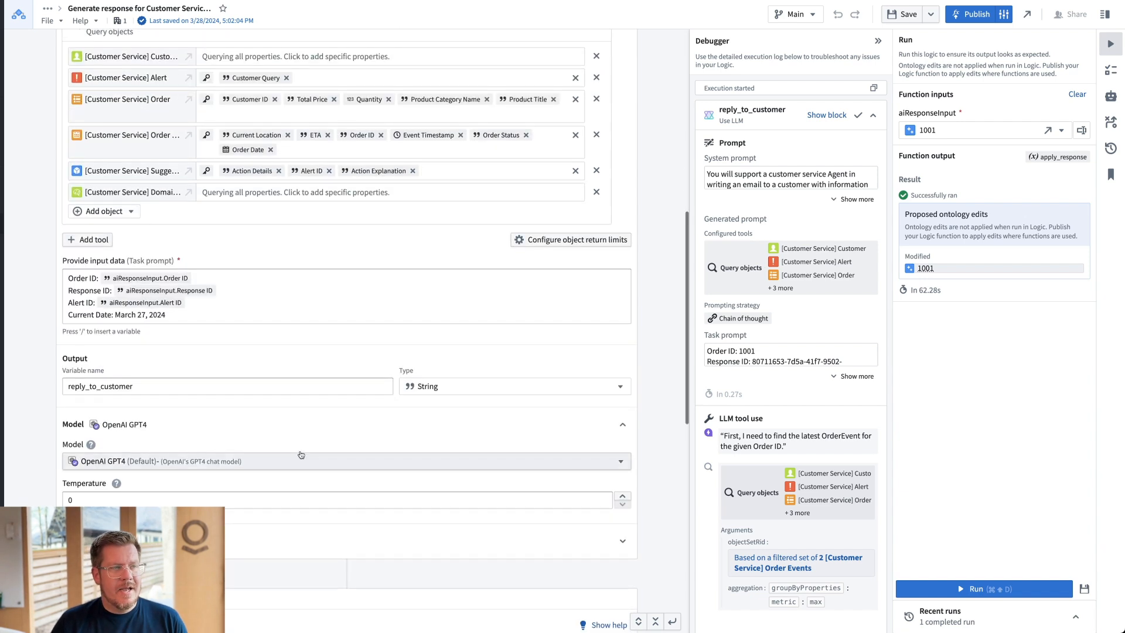
{"action": "mouse_move", "coordinate": [296, 463]}
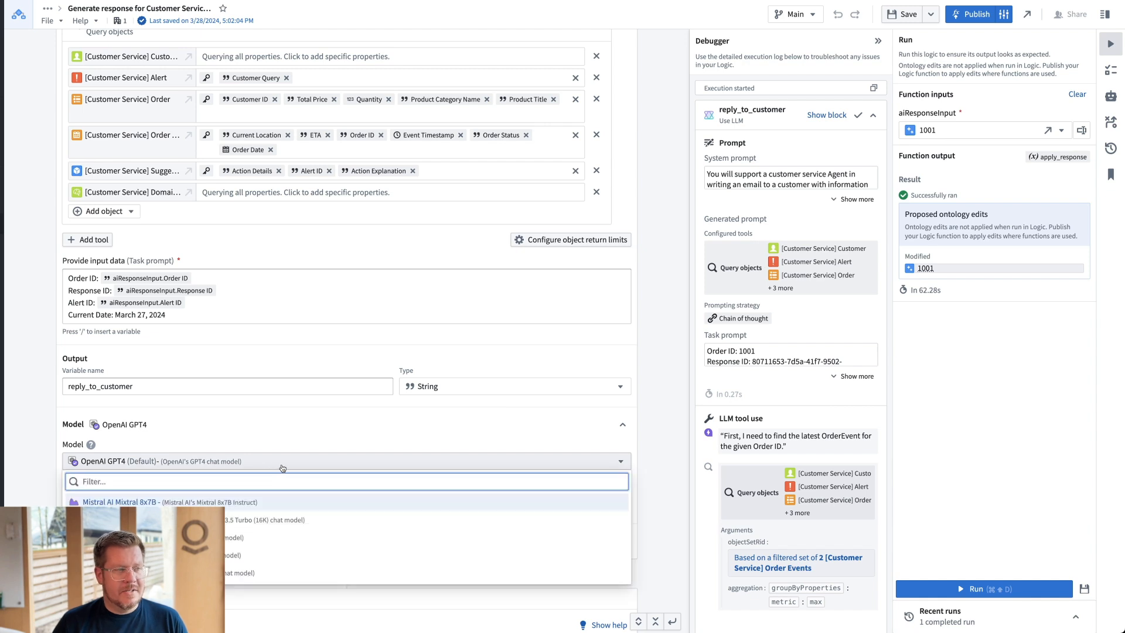
{"action": "mouse_move", "coordinate": [401, 426]}
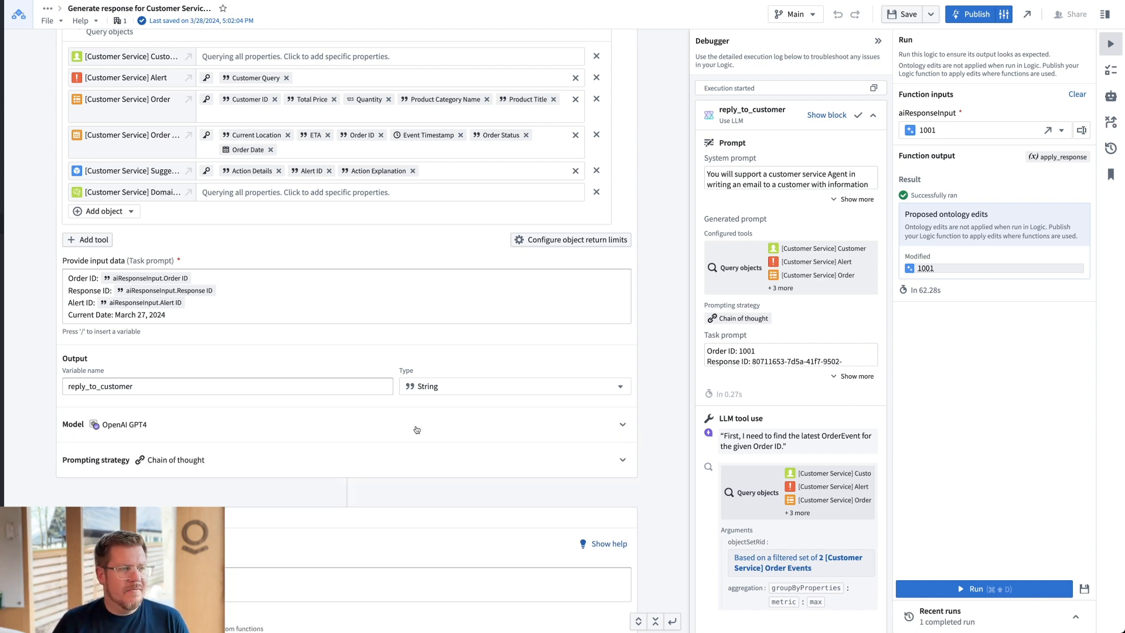
{"action": "scroll", "scroll_direction": "down", "scroll_amount": 3}
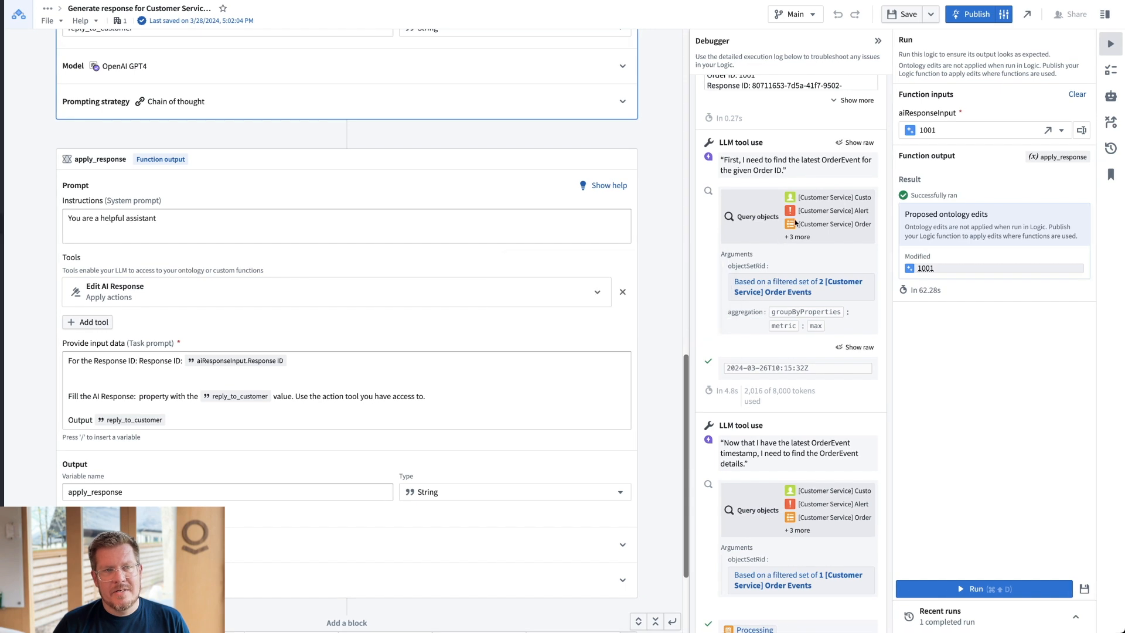
- Scroll through the apply_response block and debugger tool calls in AIP Logic
{"action": "scroll", "scroll_direction": "down", "scroll_amount": 3}
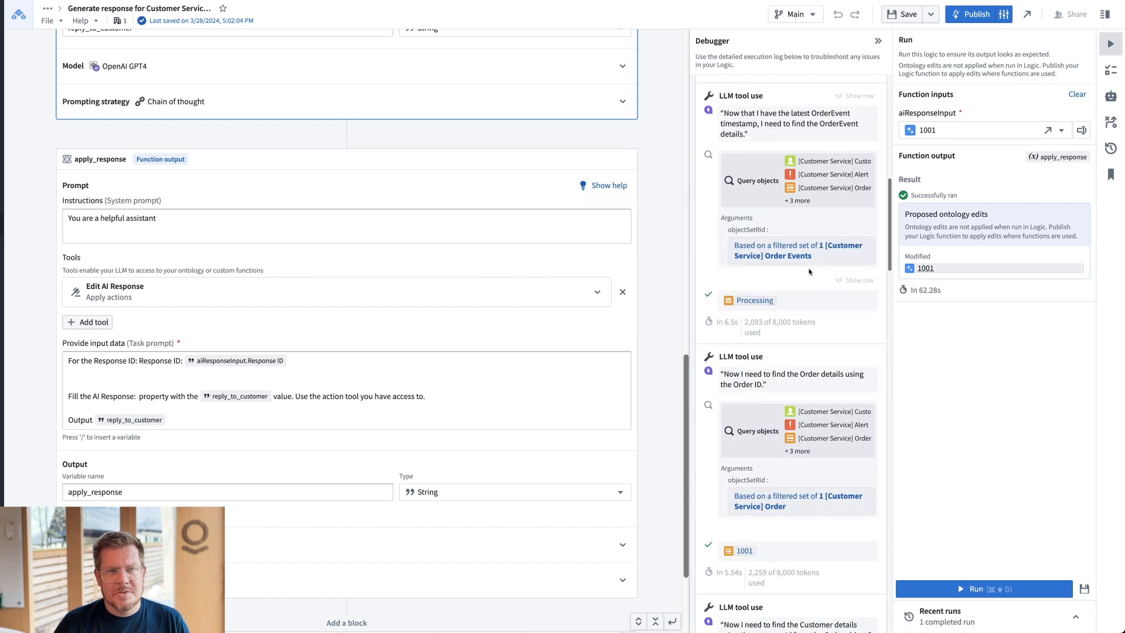
{"action": "scroll", "scroll_direction": "down", "scroll_amount": 3}
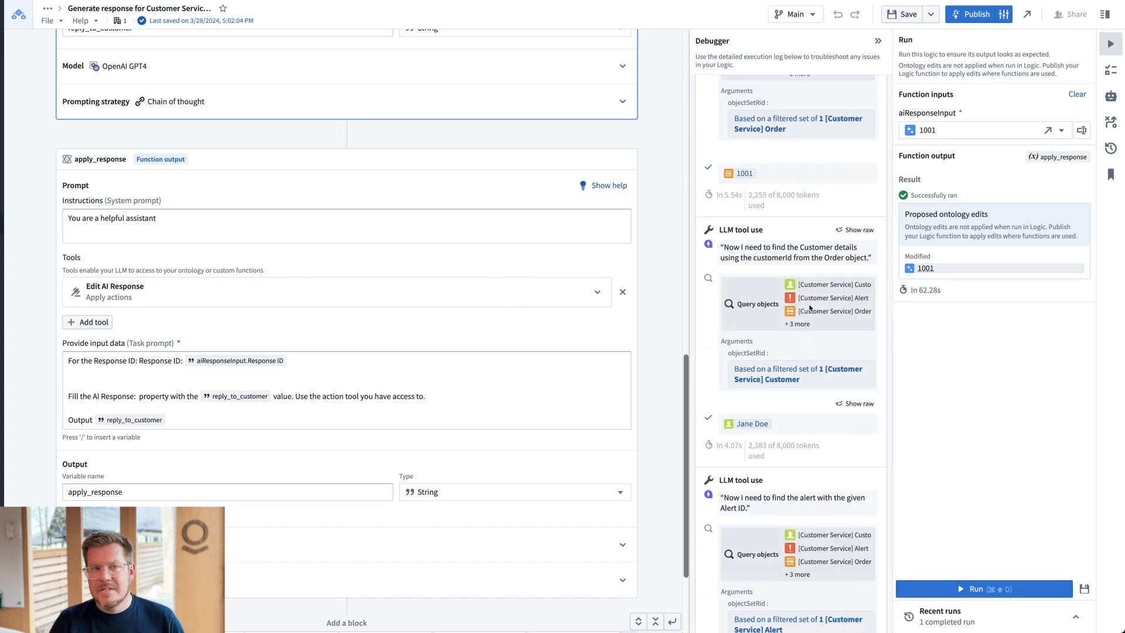
{"action": "scroll", "scroll_direction": "down", "scroll_amount": 3}
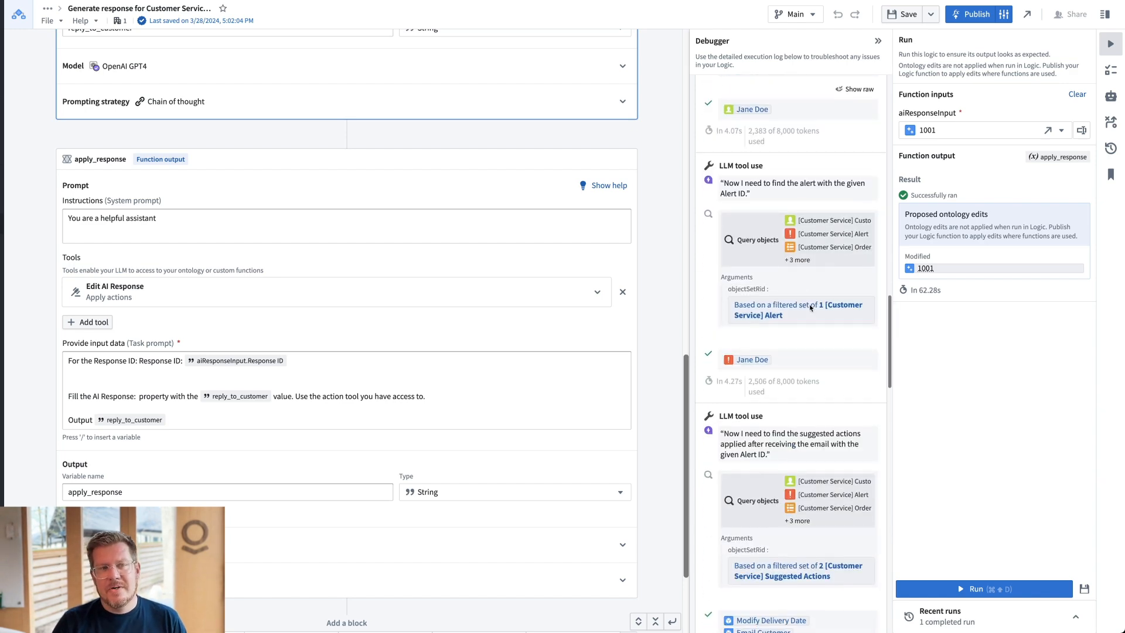
{"action": "scroll", "scroll_direction": "down", "scroll_amount": 3}
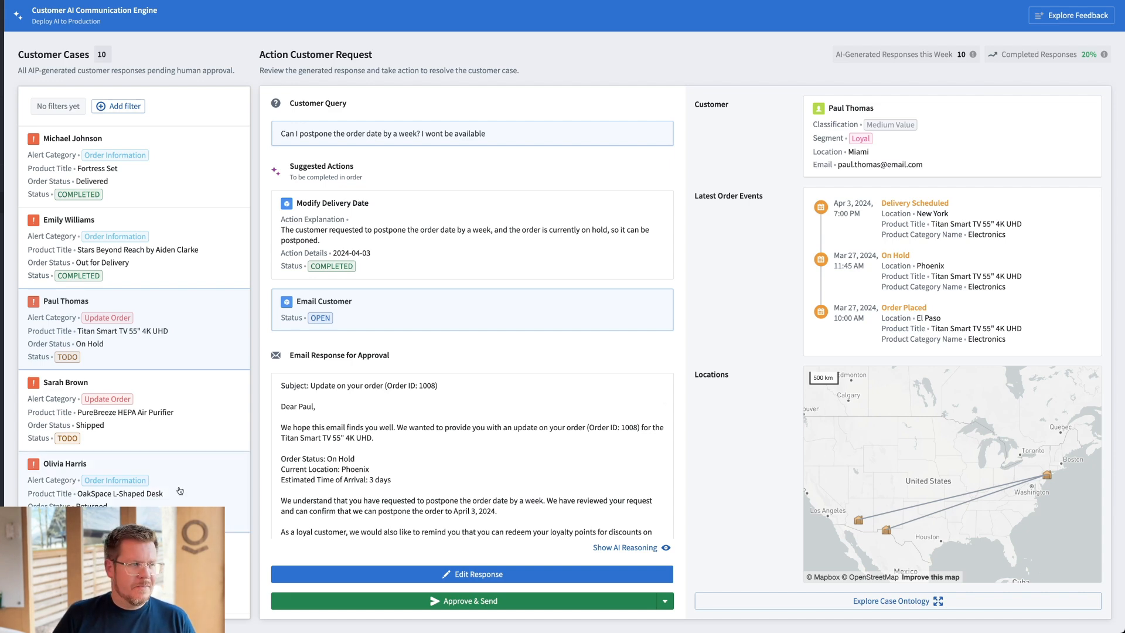
{"action": "left_click", "coordinate": [64, 464]}
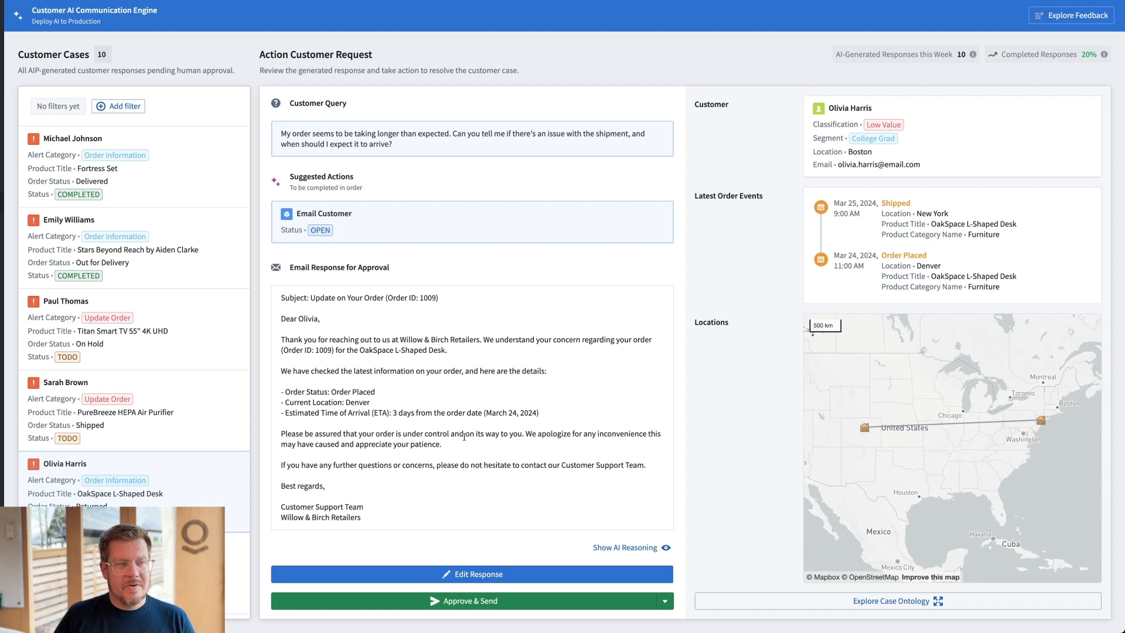
{"action": "mouse_move", "coordinate": [436, 382]}
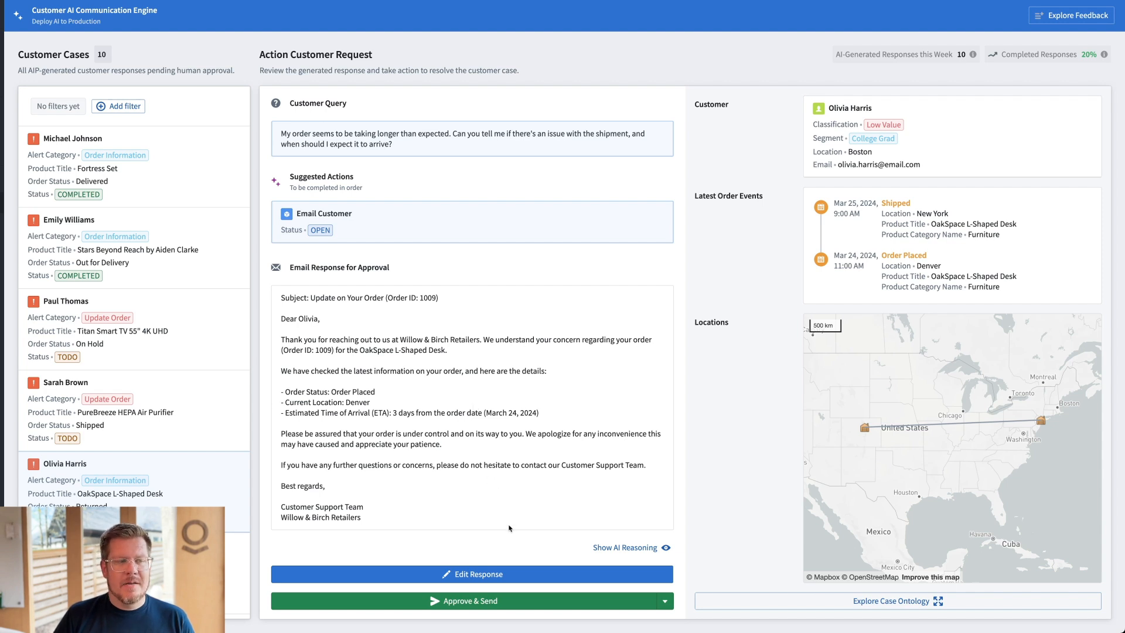
- Edit the desk order email to add 'Please make sure someone is in to receive the order...'
{"action": "left_click", "coordinate": [471, 574]}
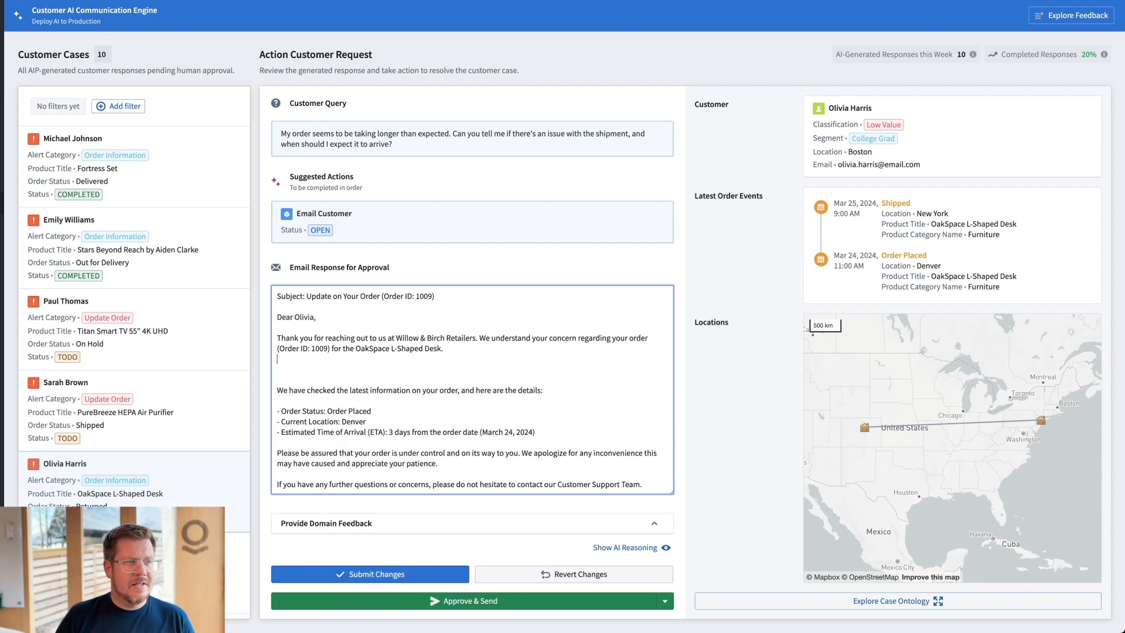
{"action": "type", "text": "Please make sure someone is in to receive the order, as our delivery staff can help move it into the property."}
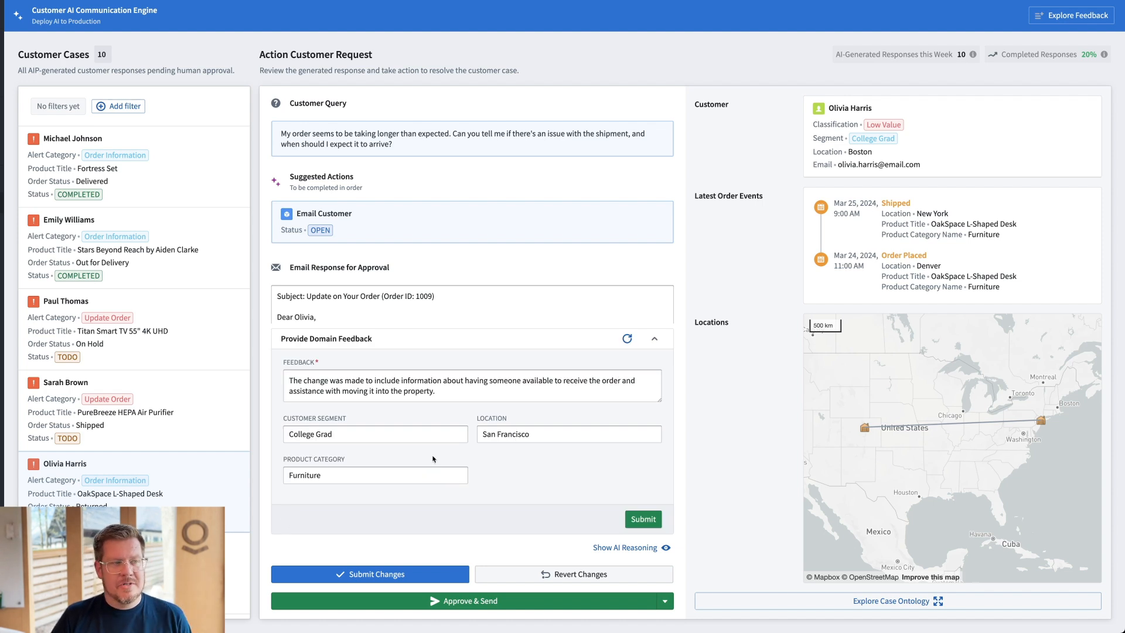
- Submit domain feedback with Customer Segment and Location cleared, keeping Furniture category
{"action": "left_click", "coordinate": [375, 434]}
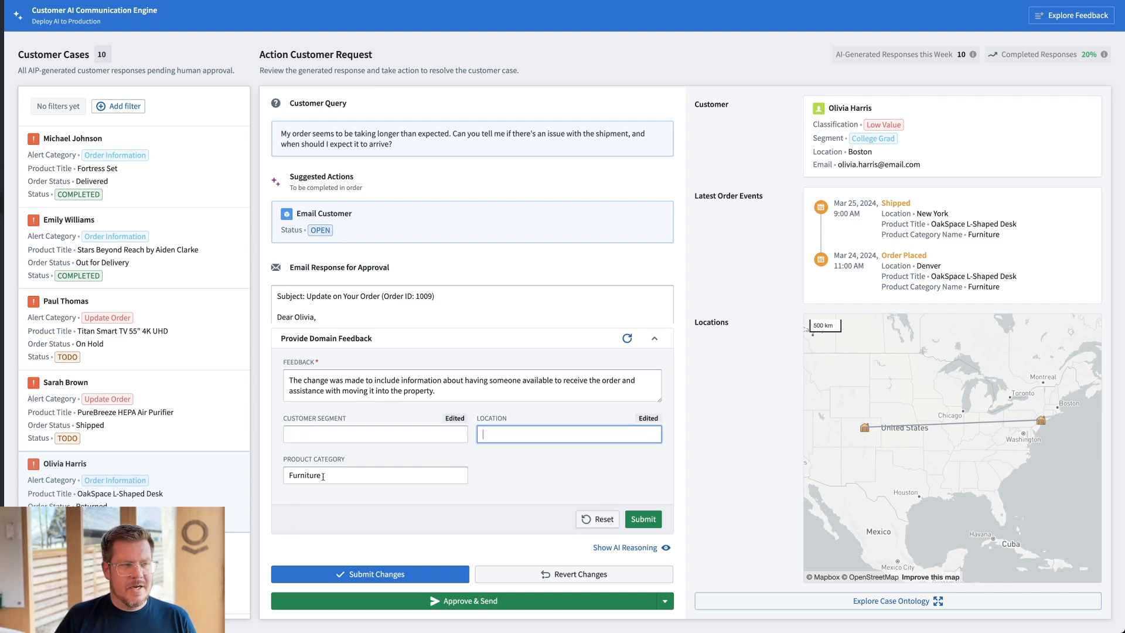
{"action": "mouse_move", "coordinate": [542, 475]}
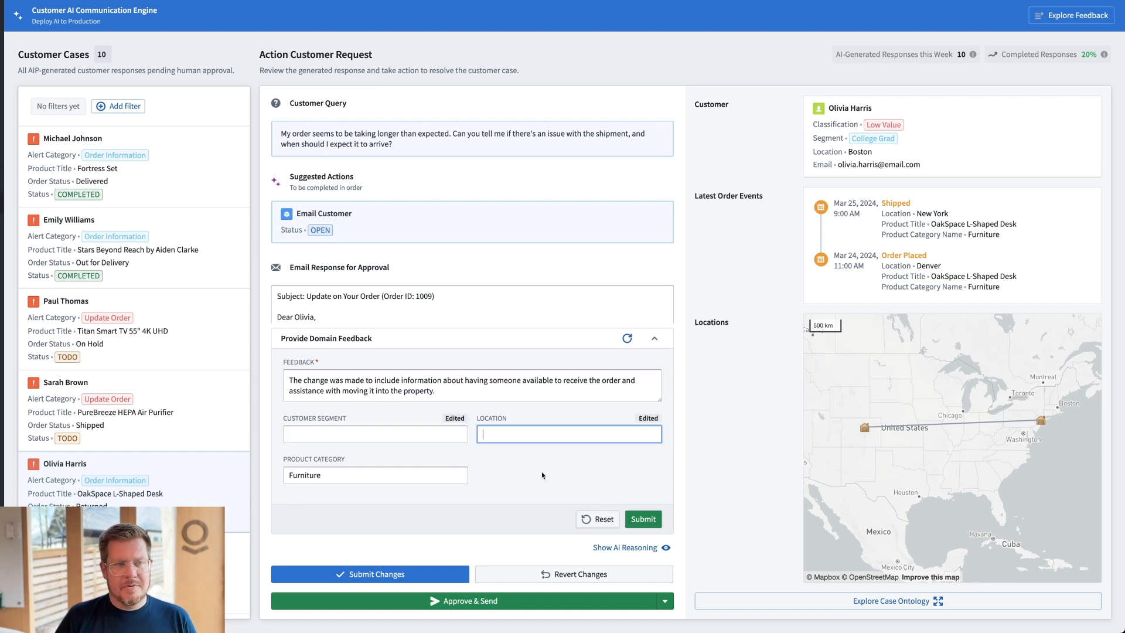
{"action": "left_click", "coordinate": [643, 519]}
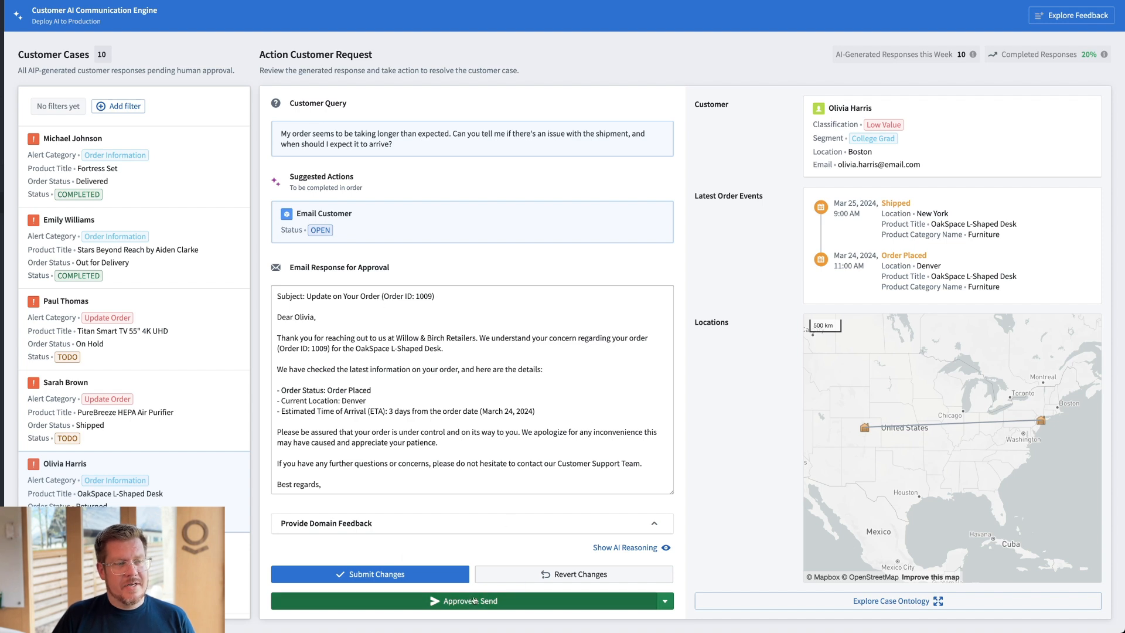
{"action": "left_click", "coordinate": [370, 574]}
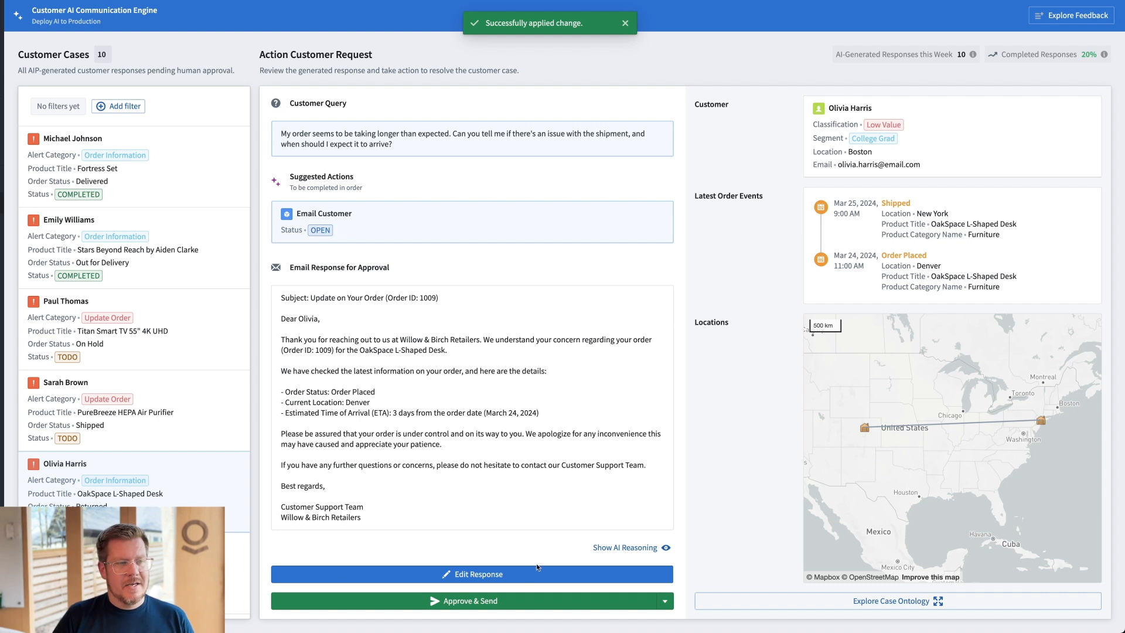
{"action": "left_click", "coordinate": [463, 600]}
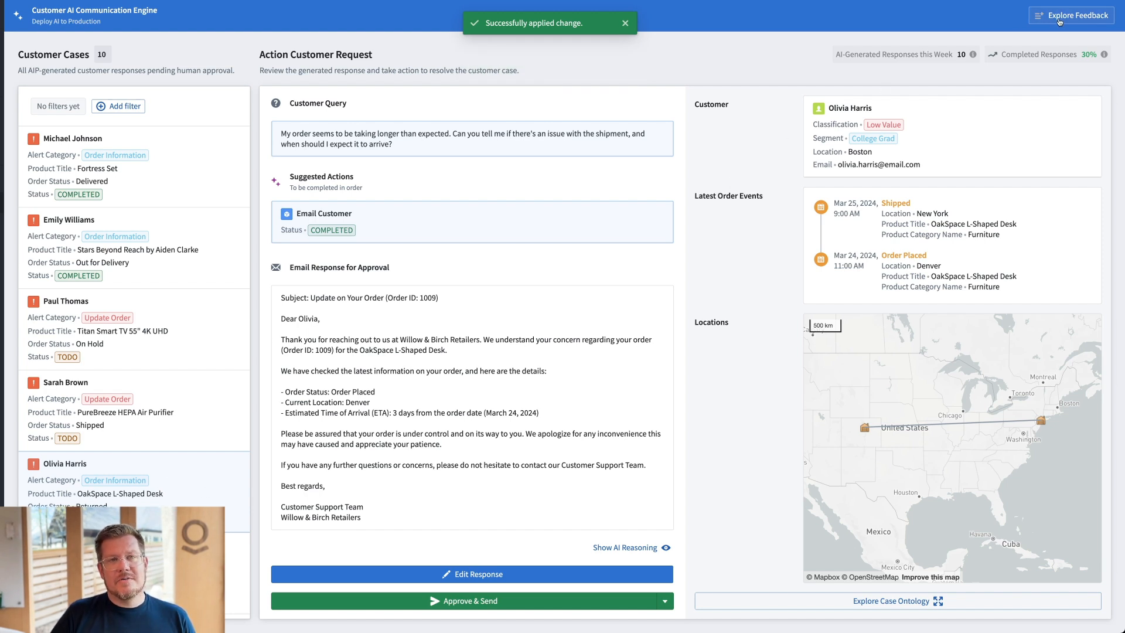
{"action": "left_click", "coordinate": [1070, 15]}
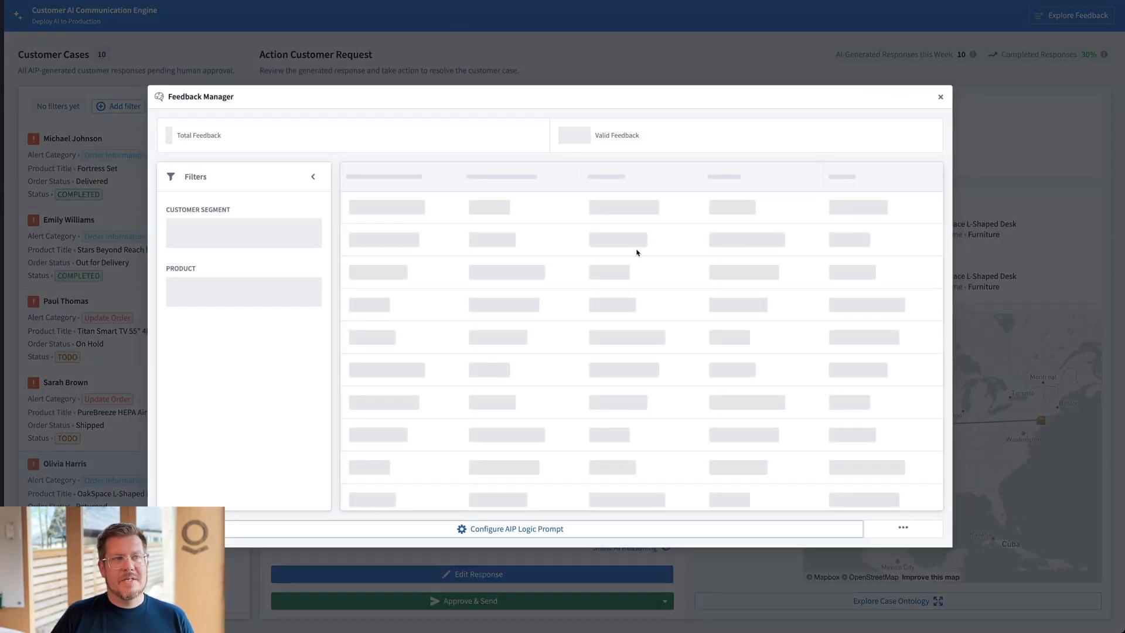